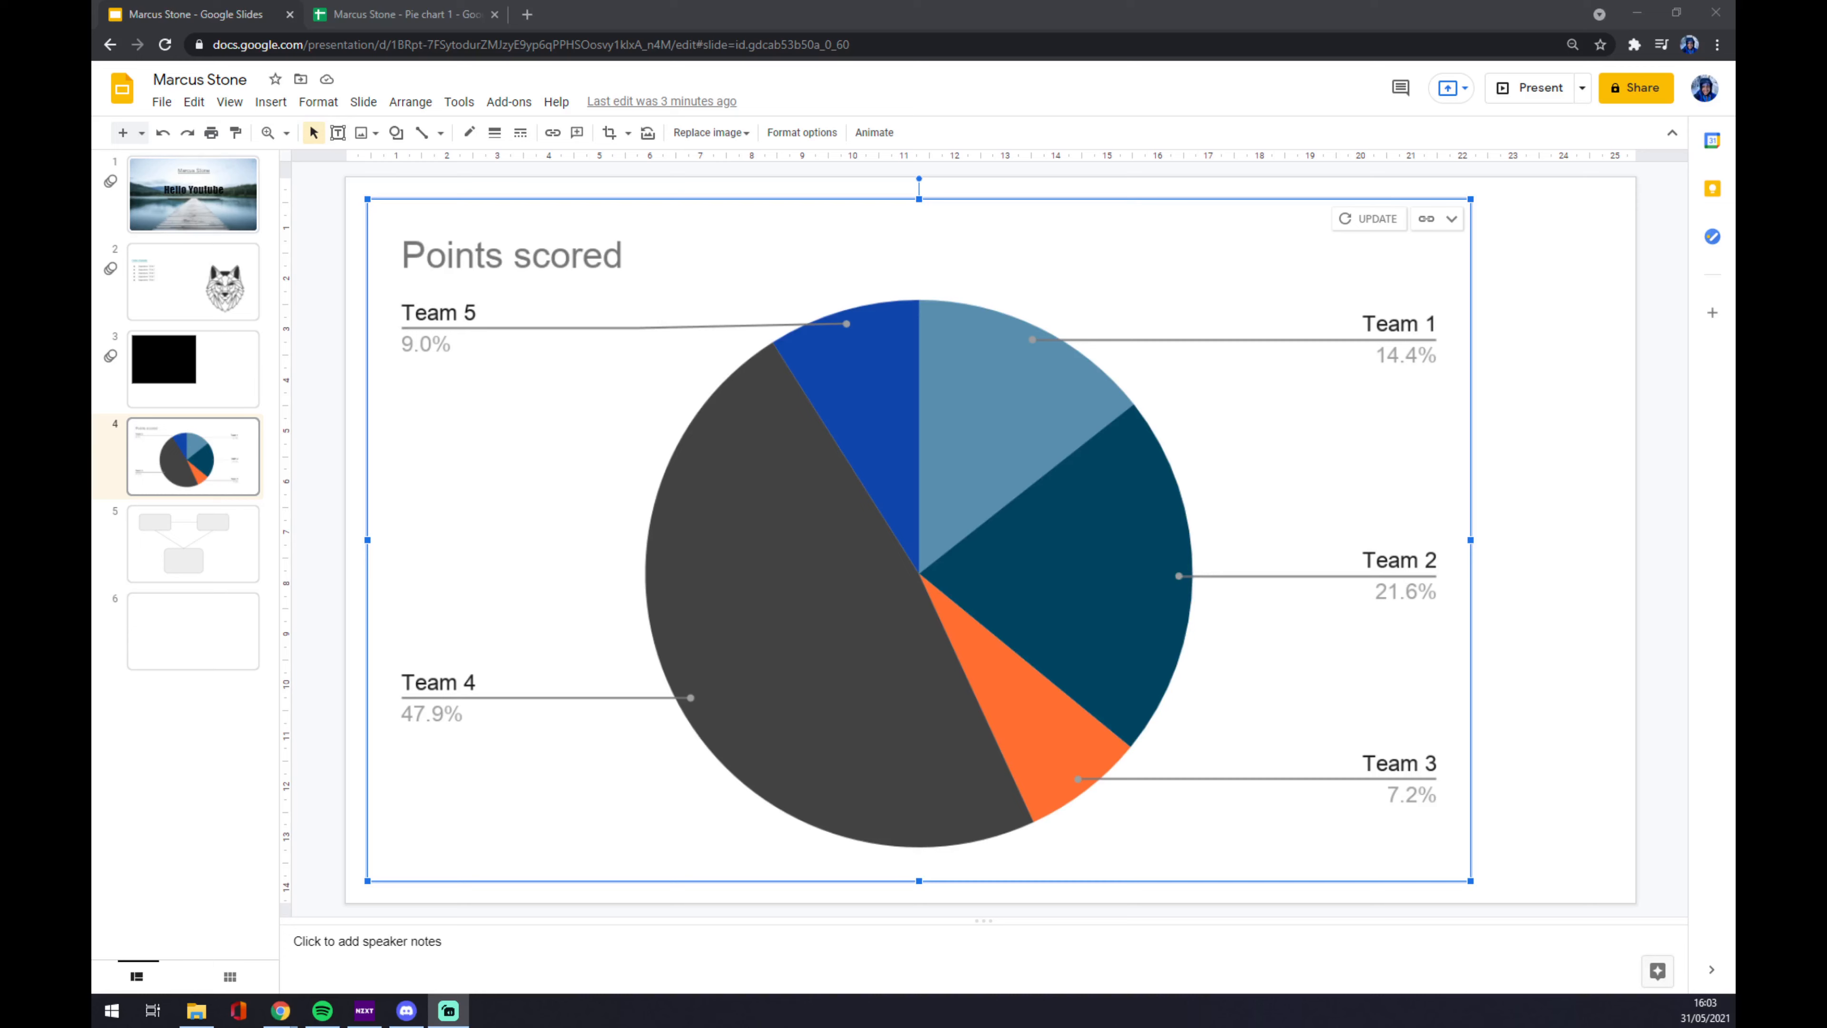
mouse_move(463, 619)
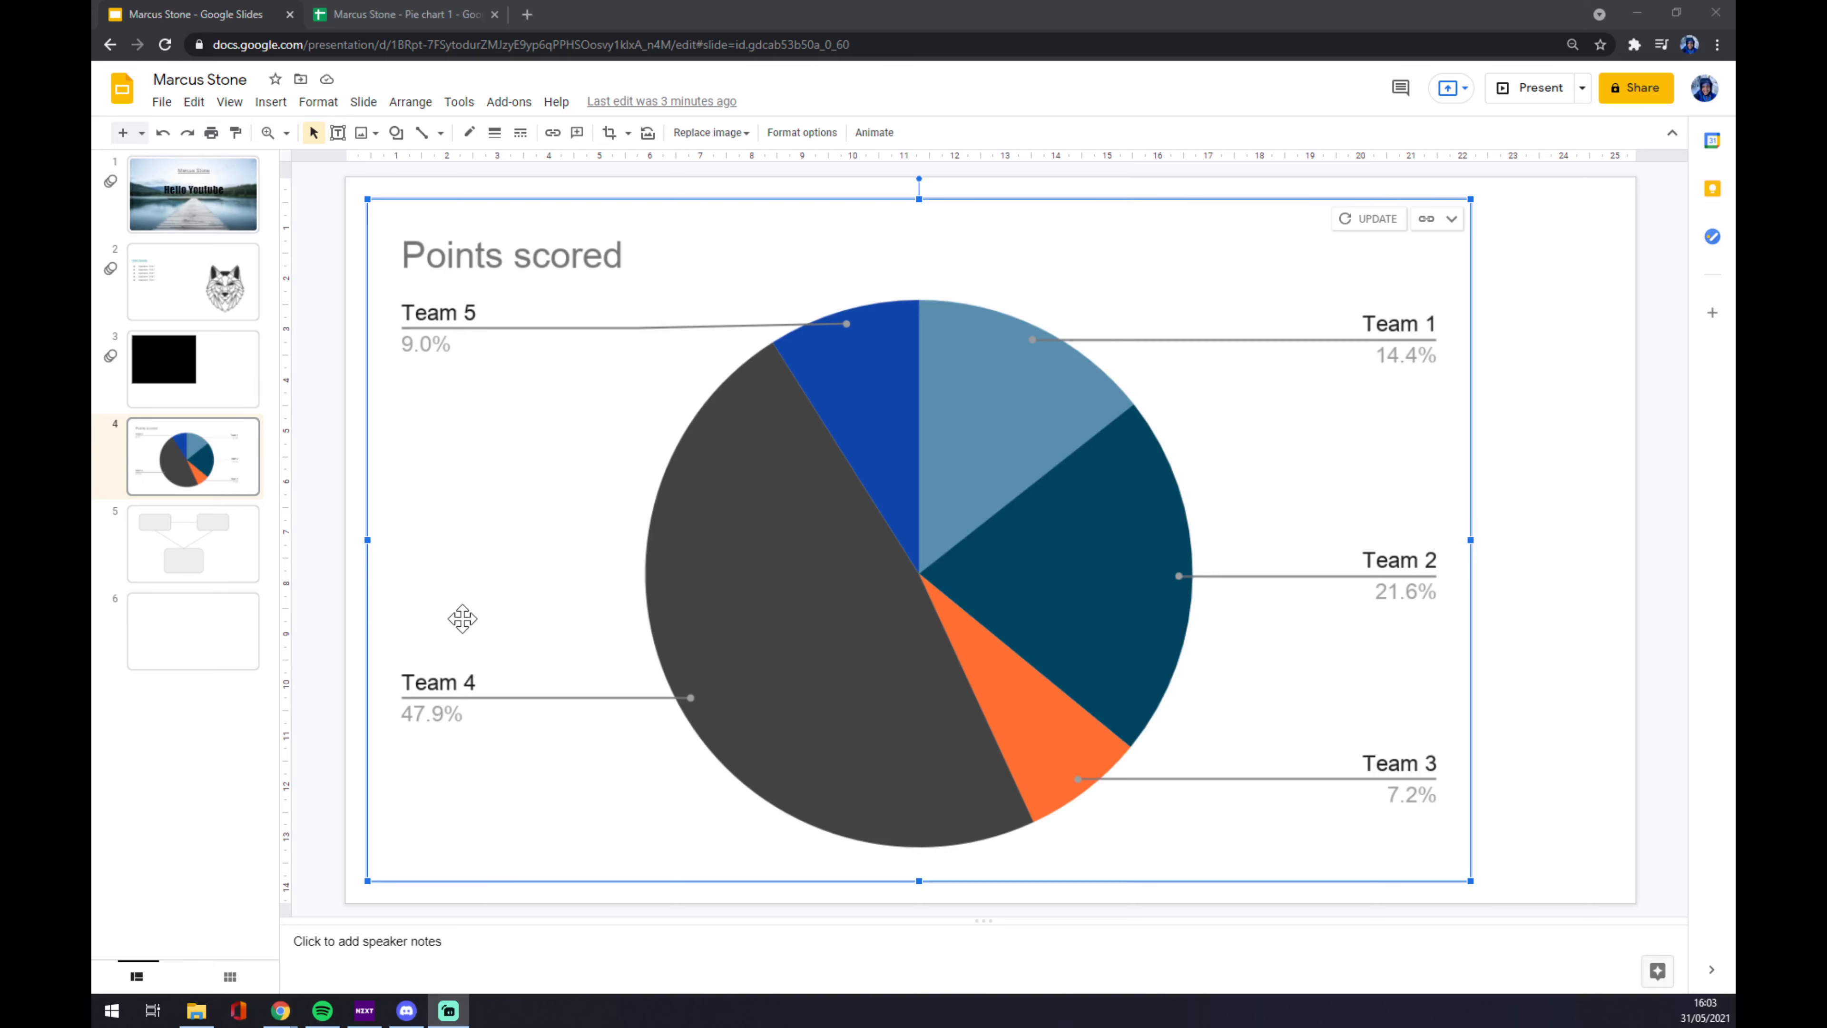
mouse_move(850, 491)
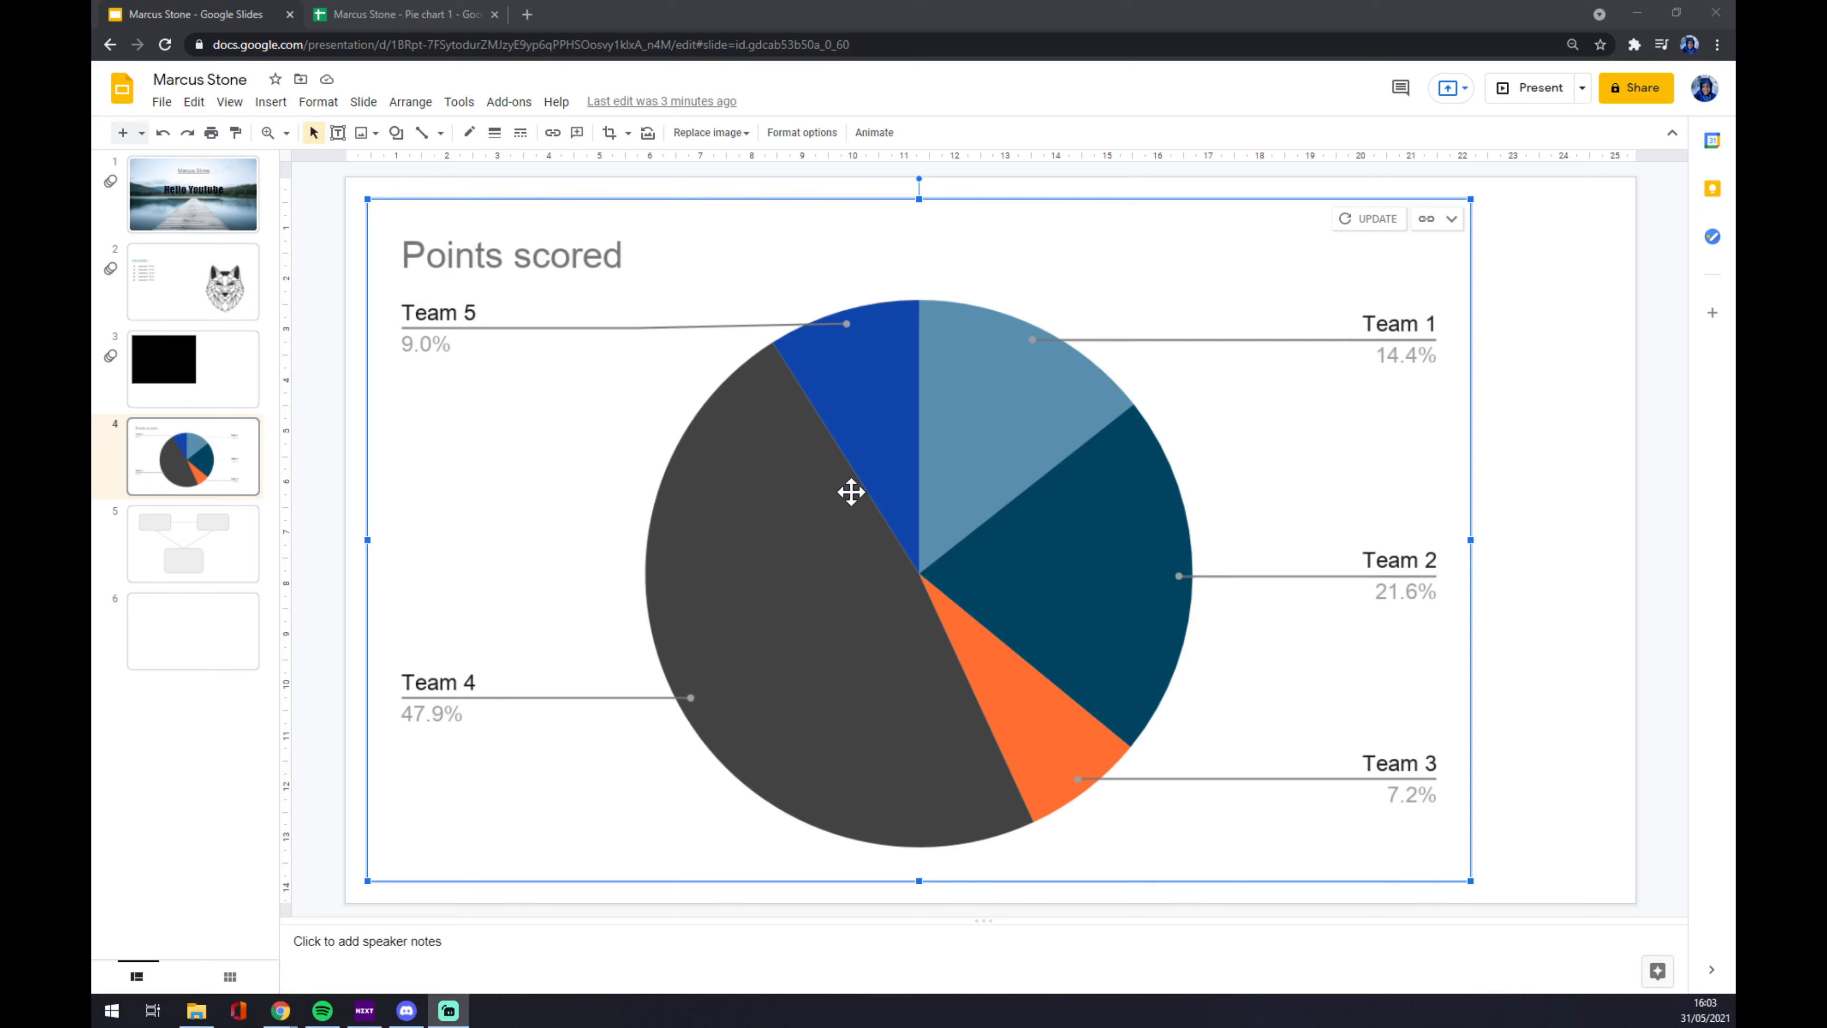
mouse_move(776, 618)
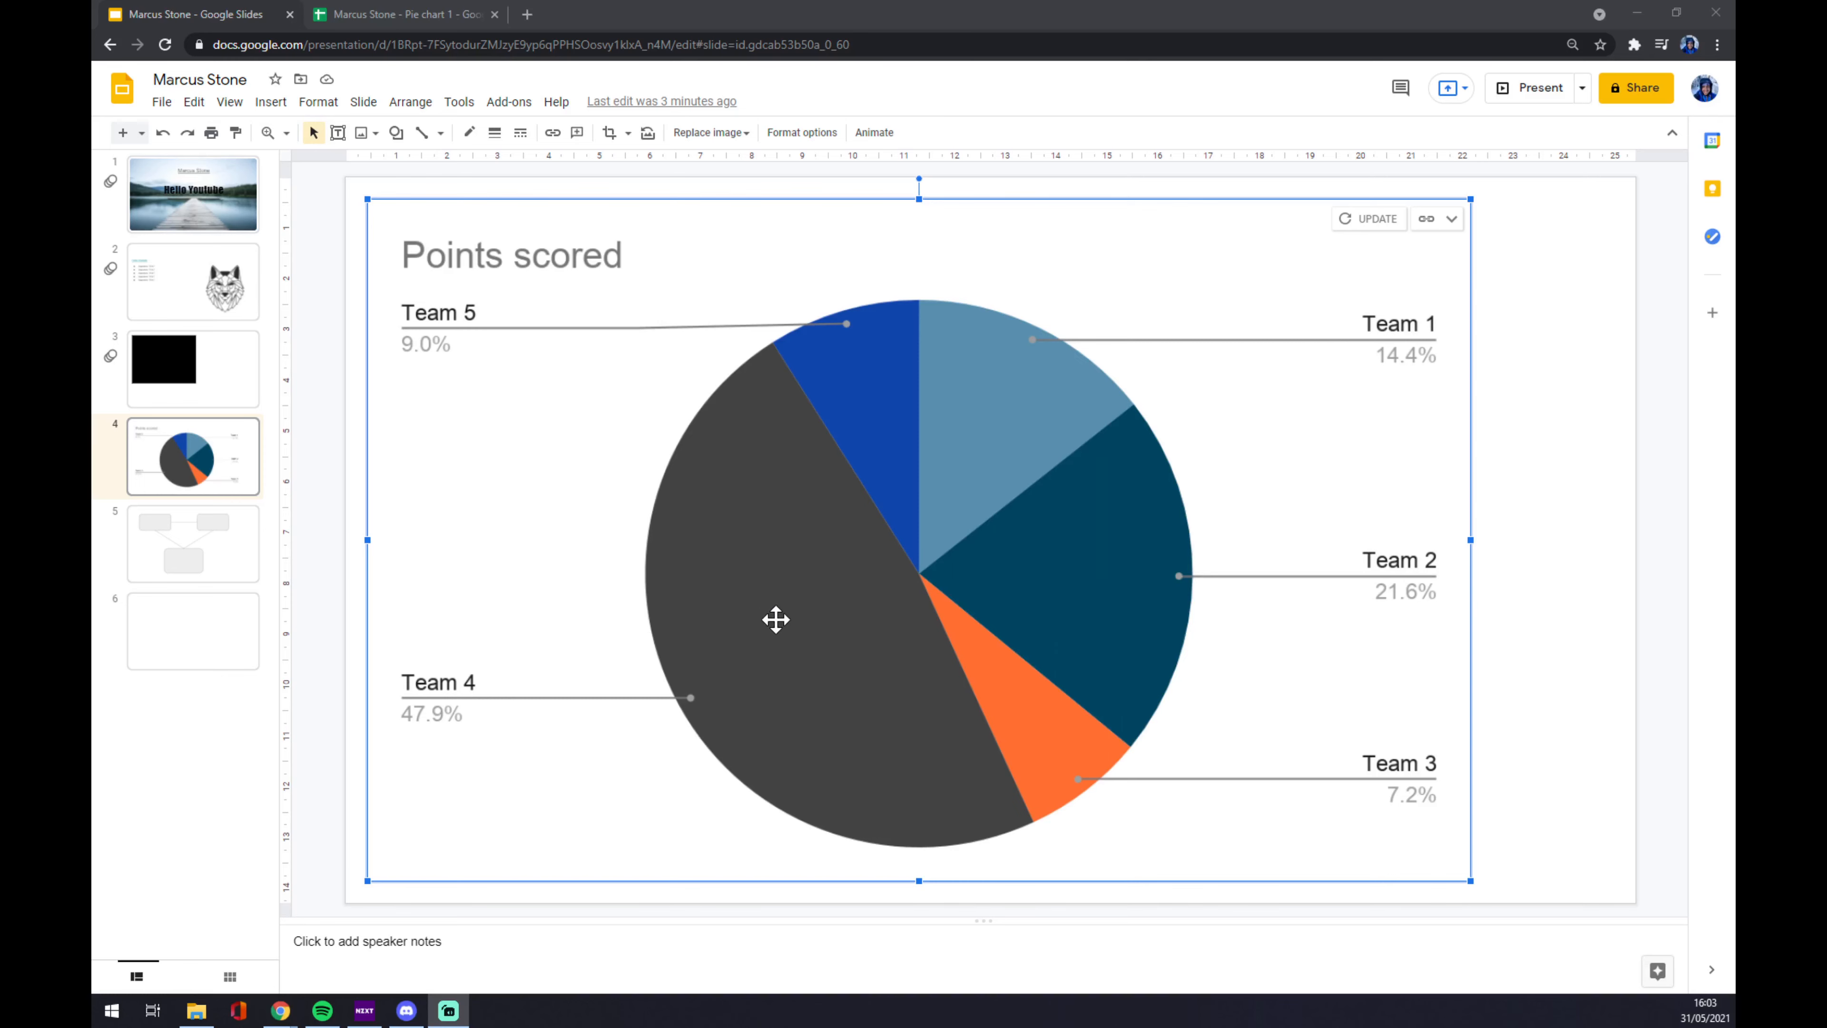
mouse_move(238, 483)
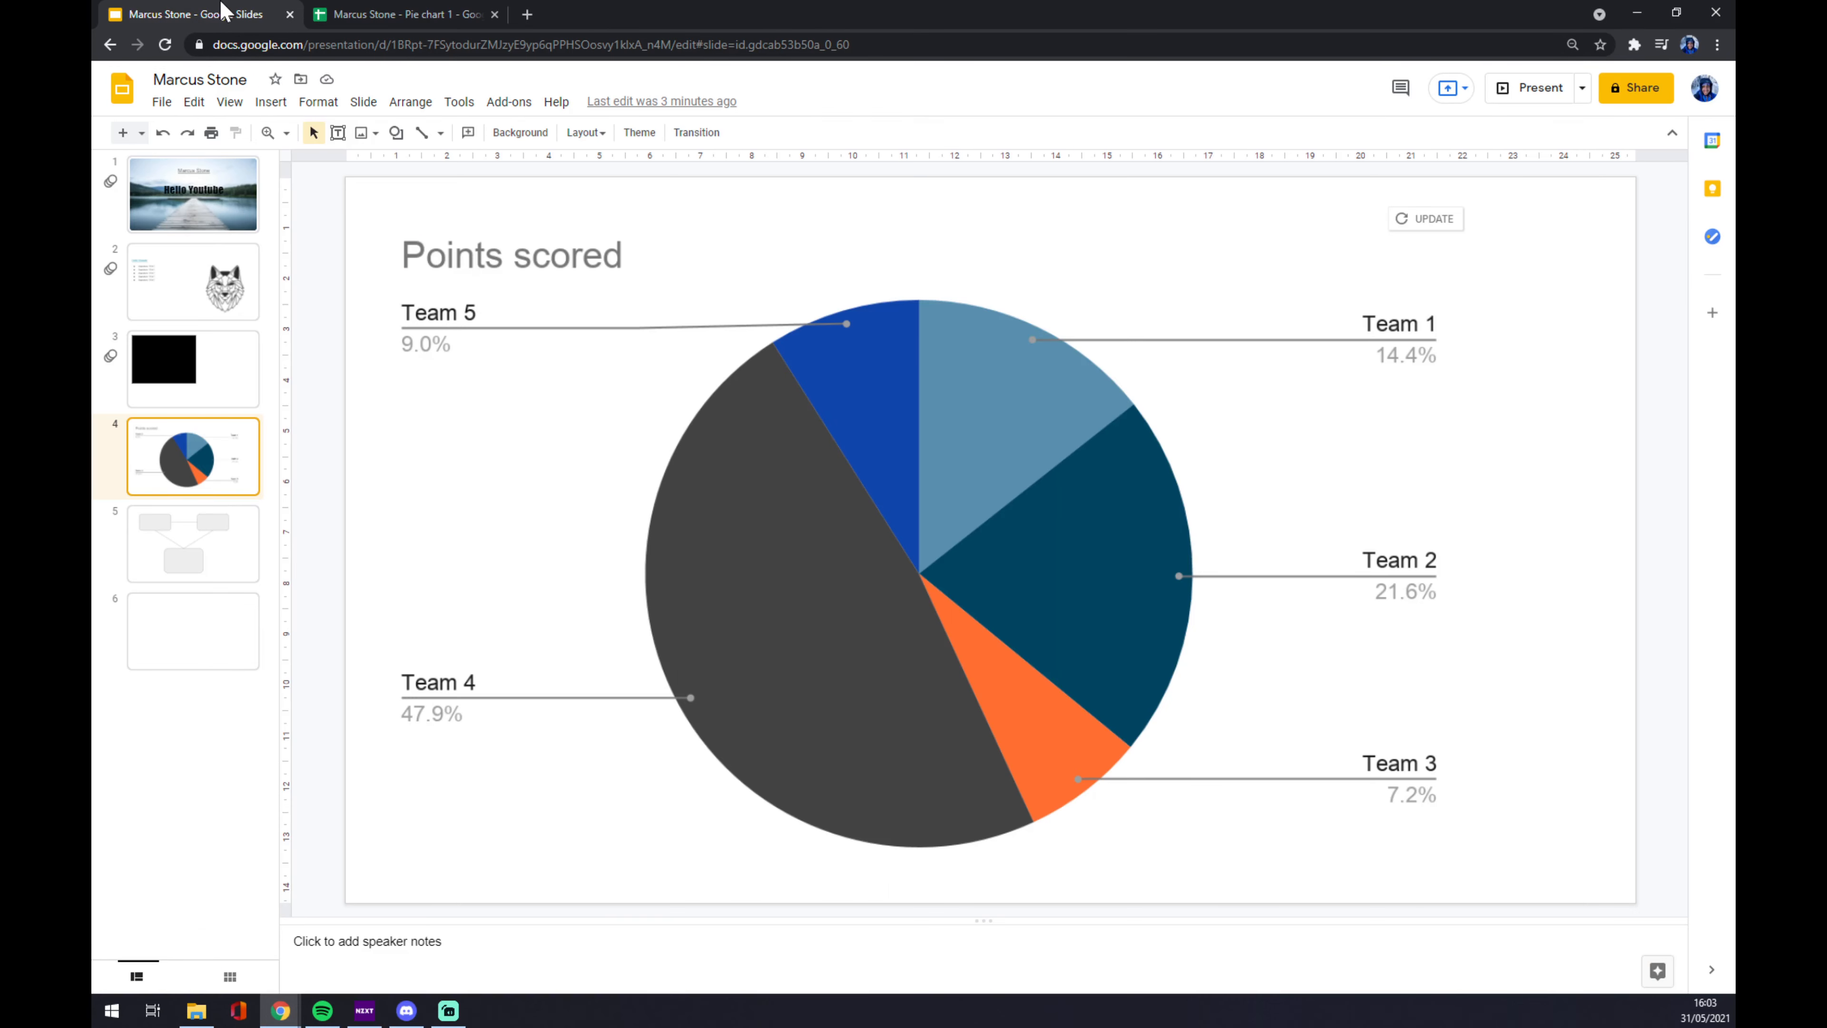
mouse_move(1276, 416)
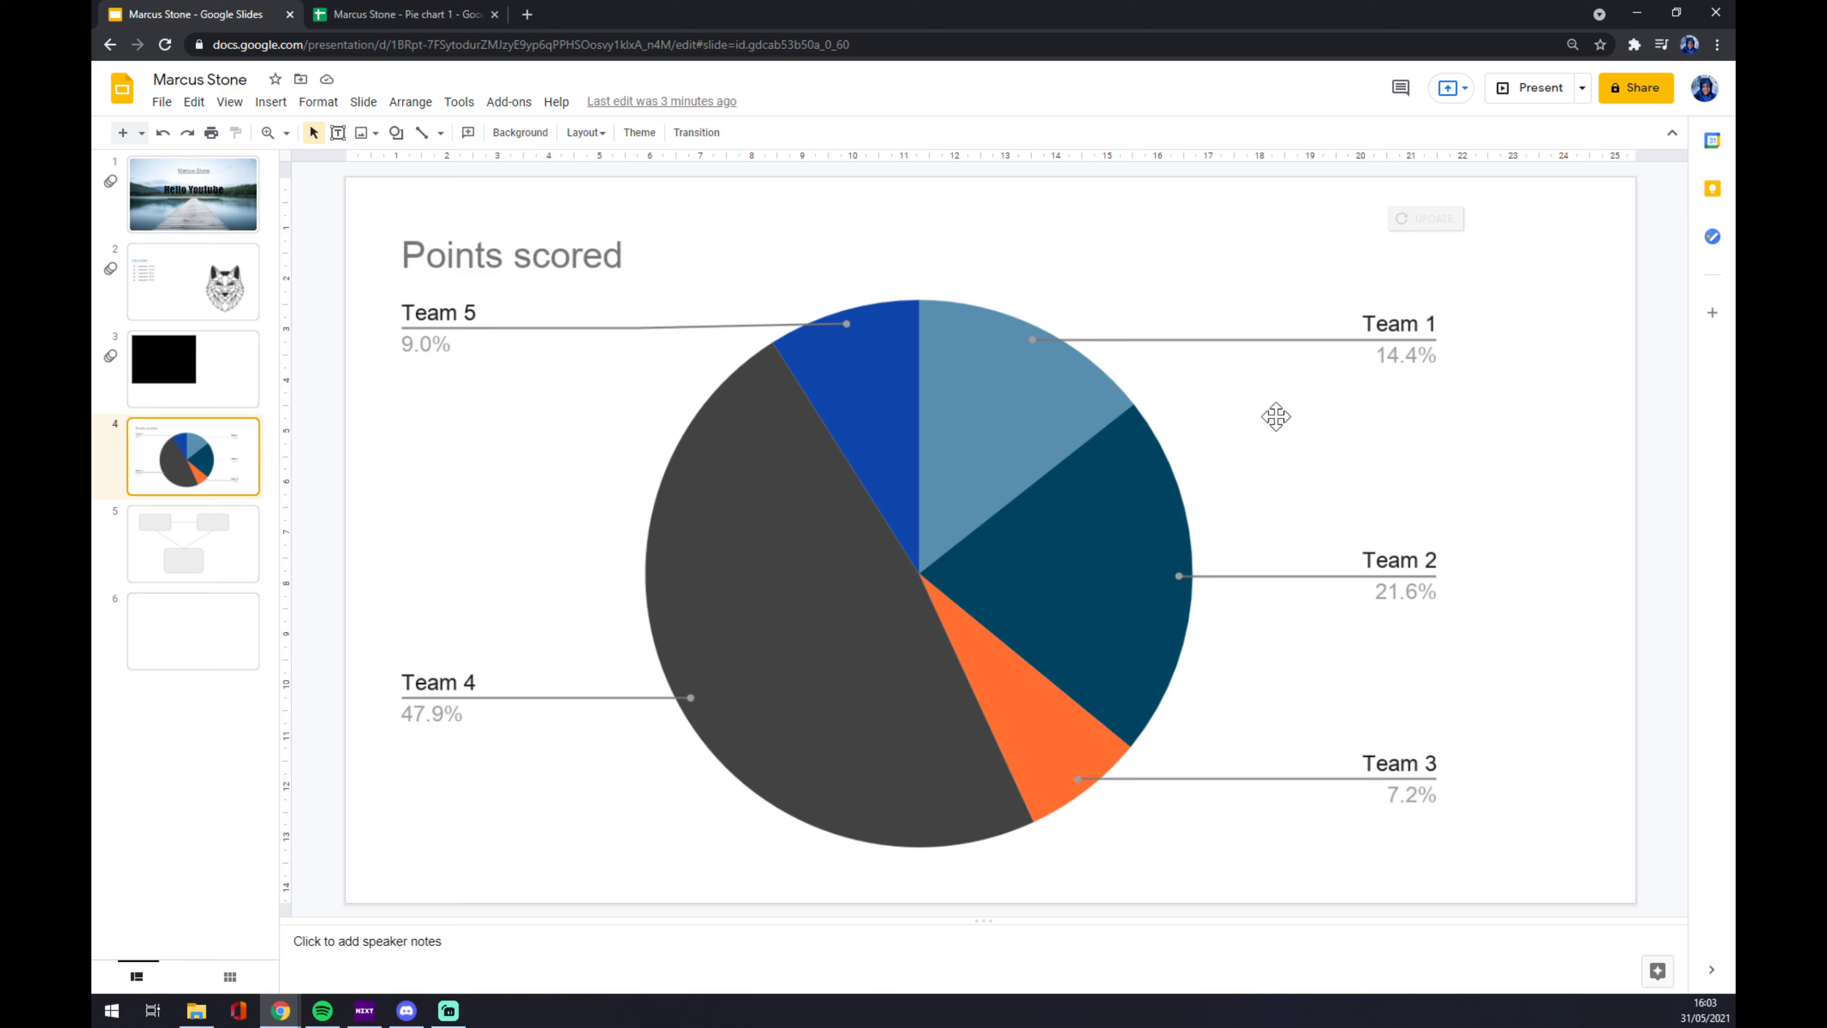
Select the linked pie chart on the slide and go to its source spreadsheet via Open source.
left_click(874, 525)
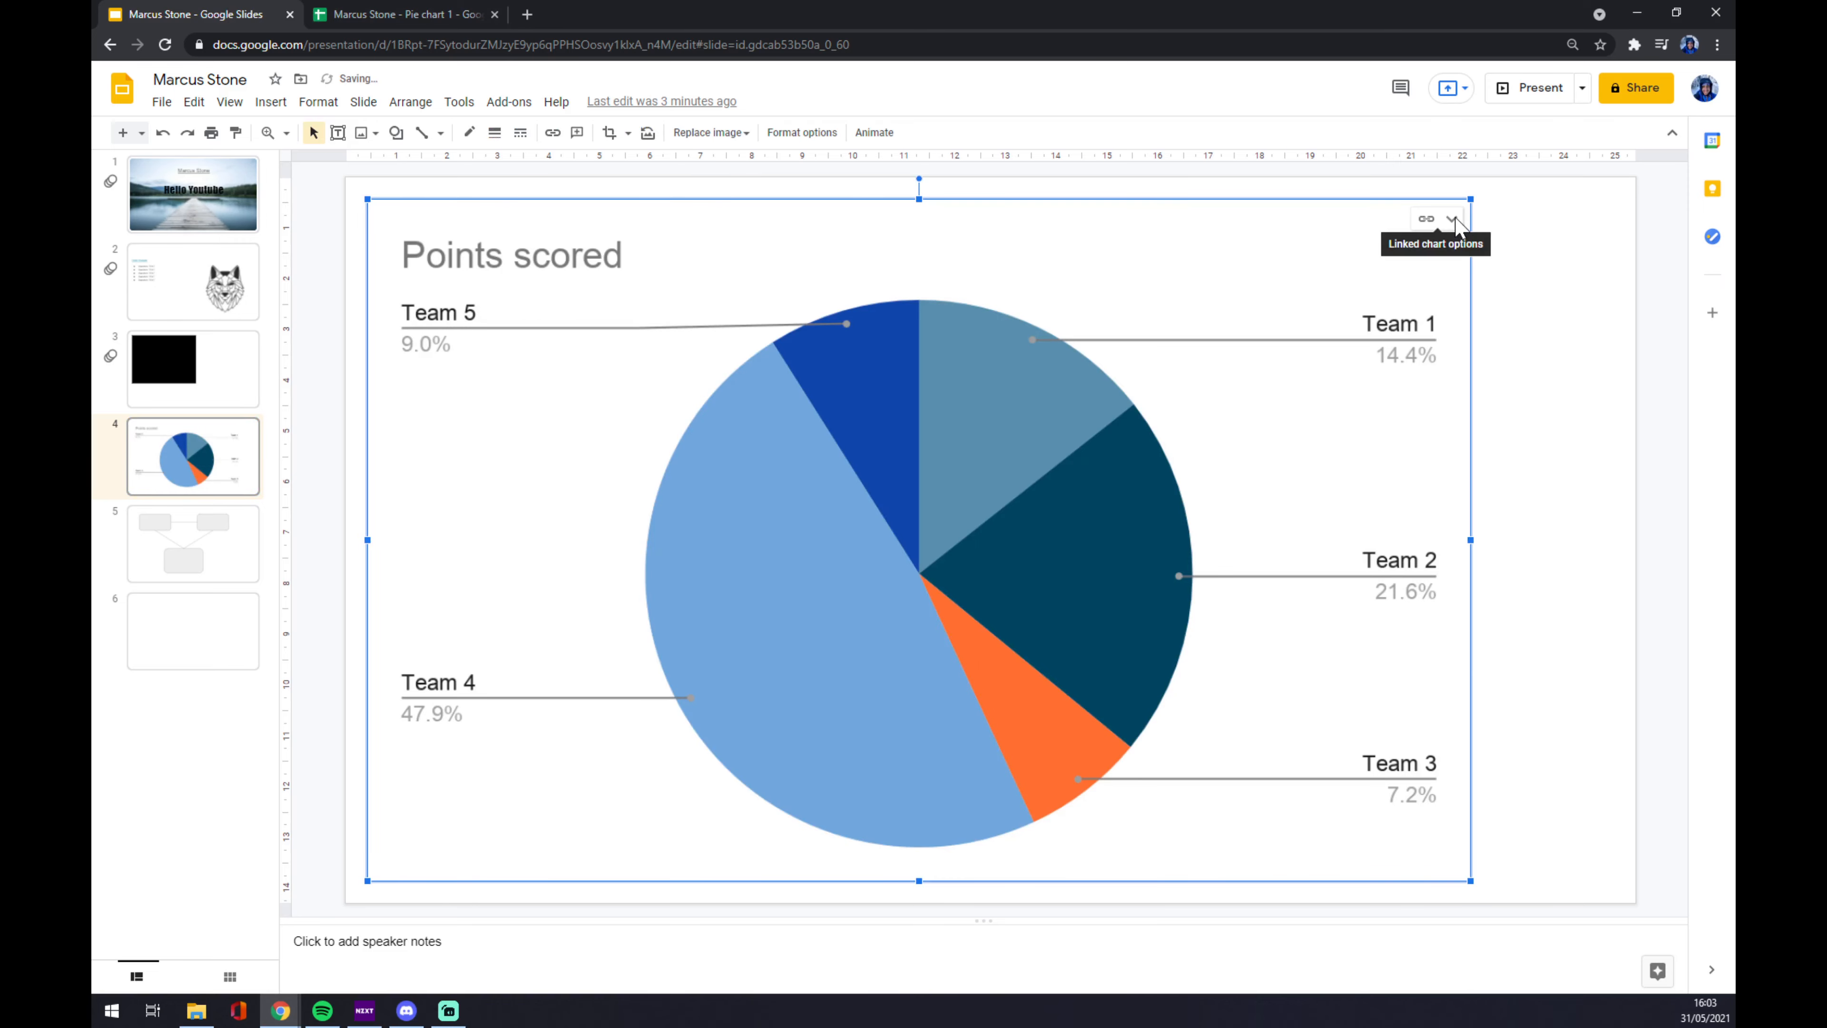
left_click(1454, 219)
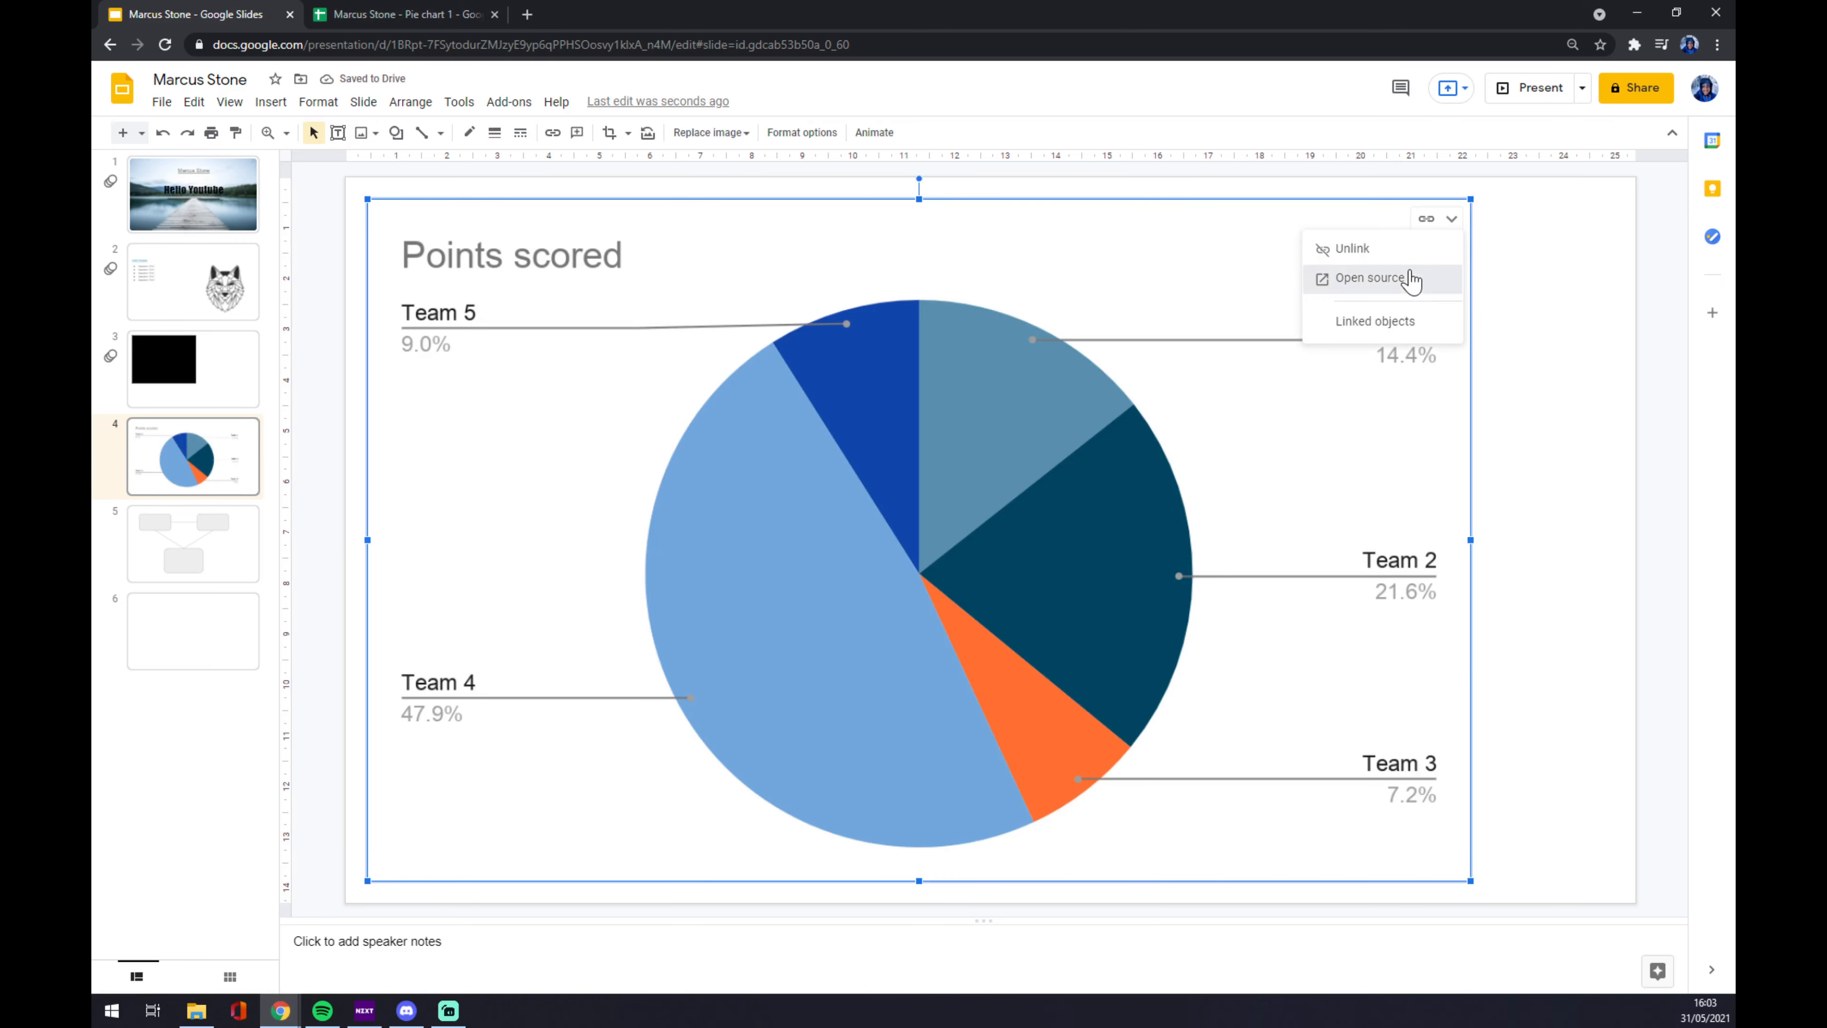
left_click(1368, 277)
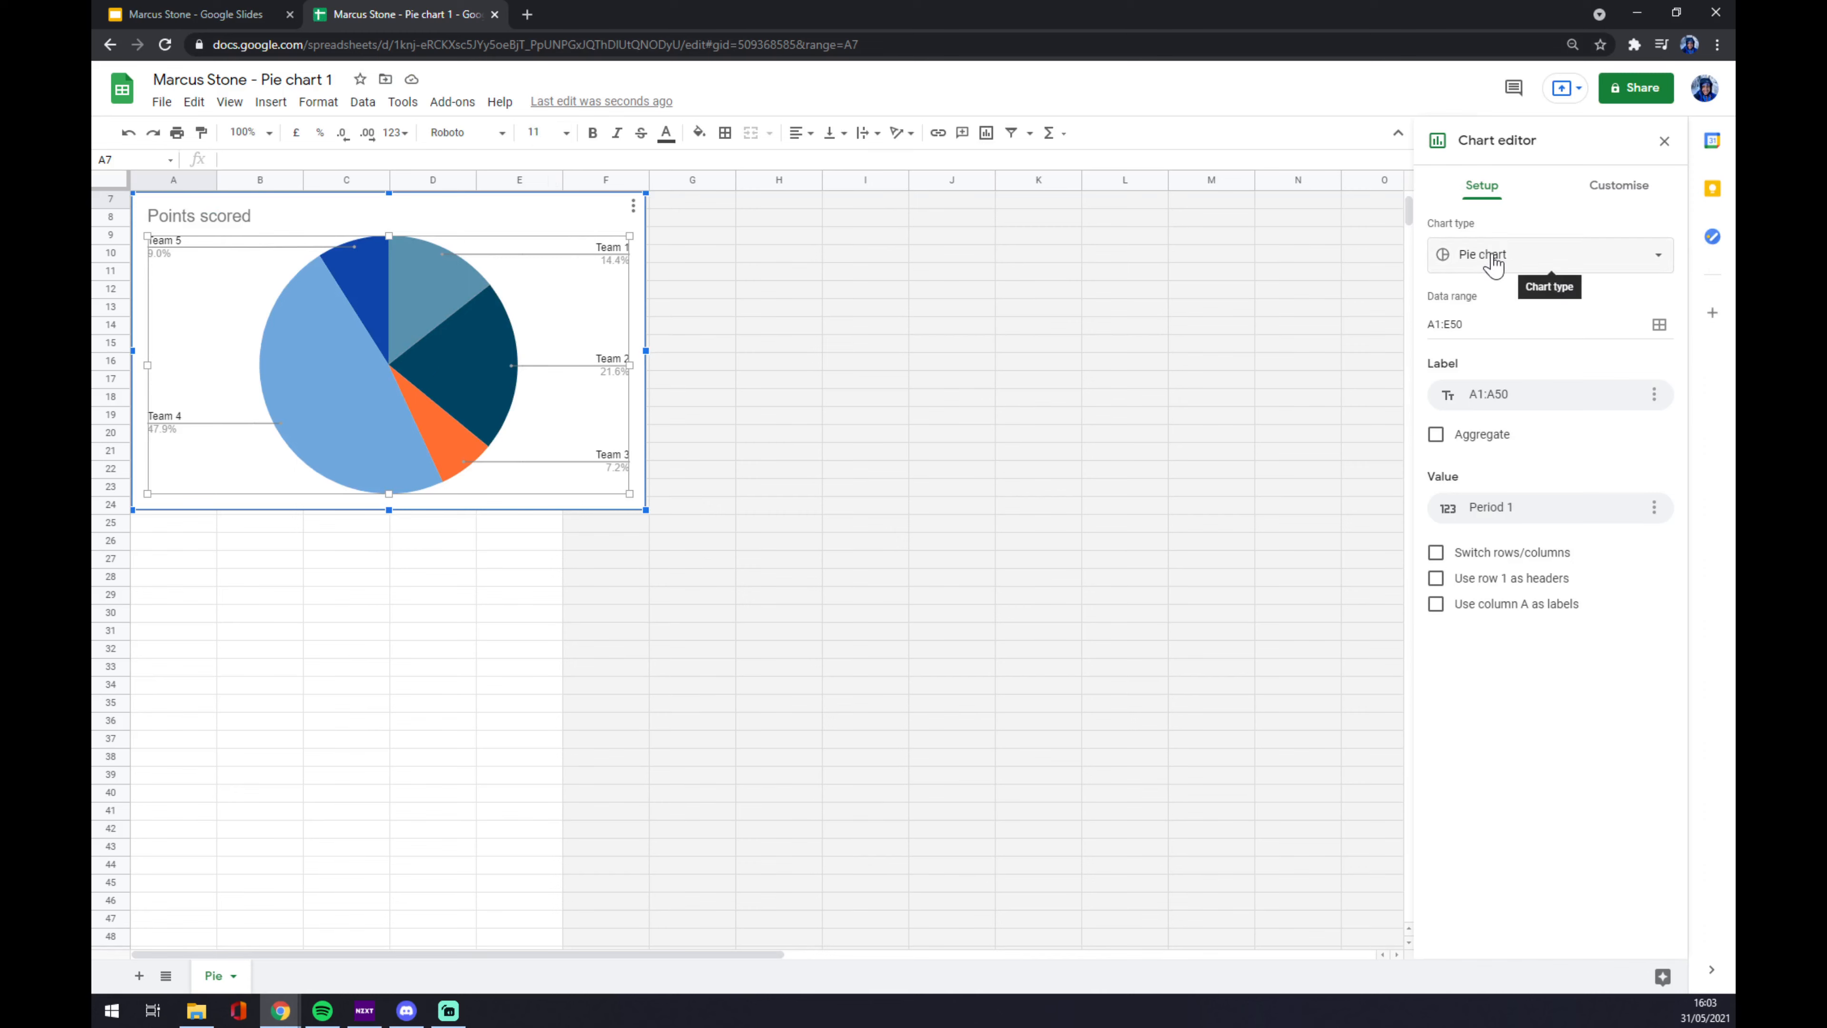
mouse_move(1511, 316)
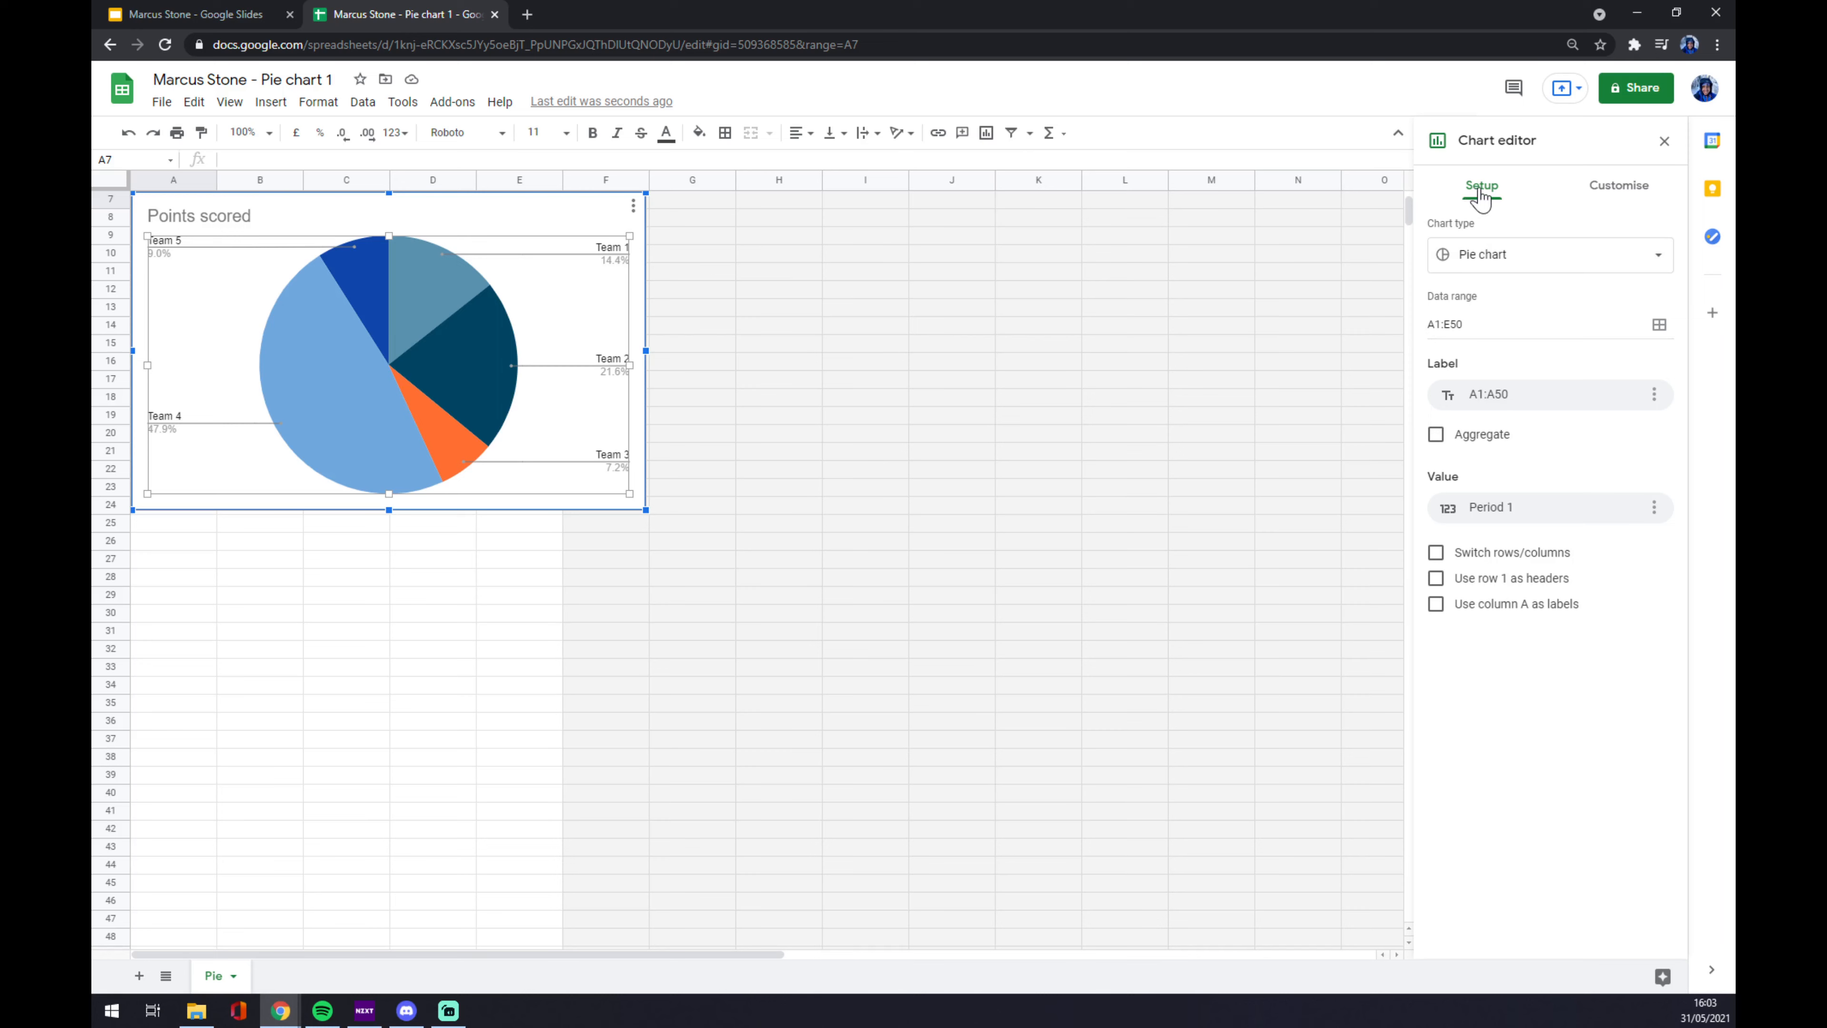
Switch the Chart editor to its Customise settings for the pie chart.
left_click(1619, 183)
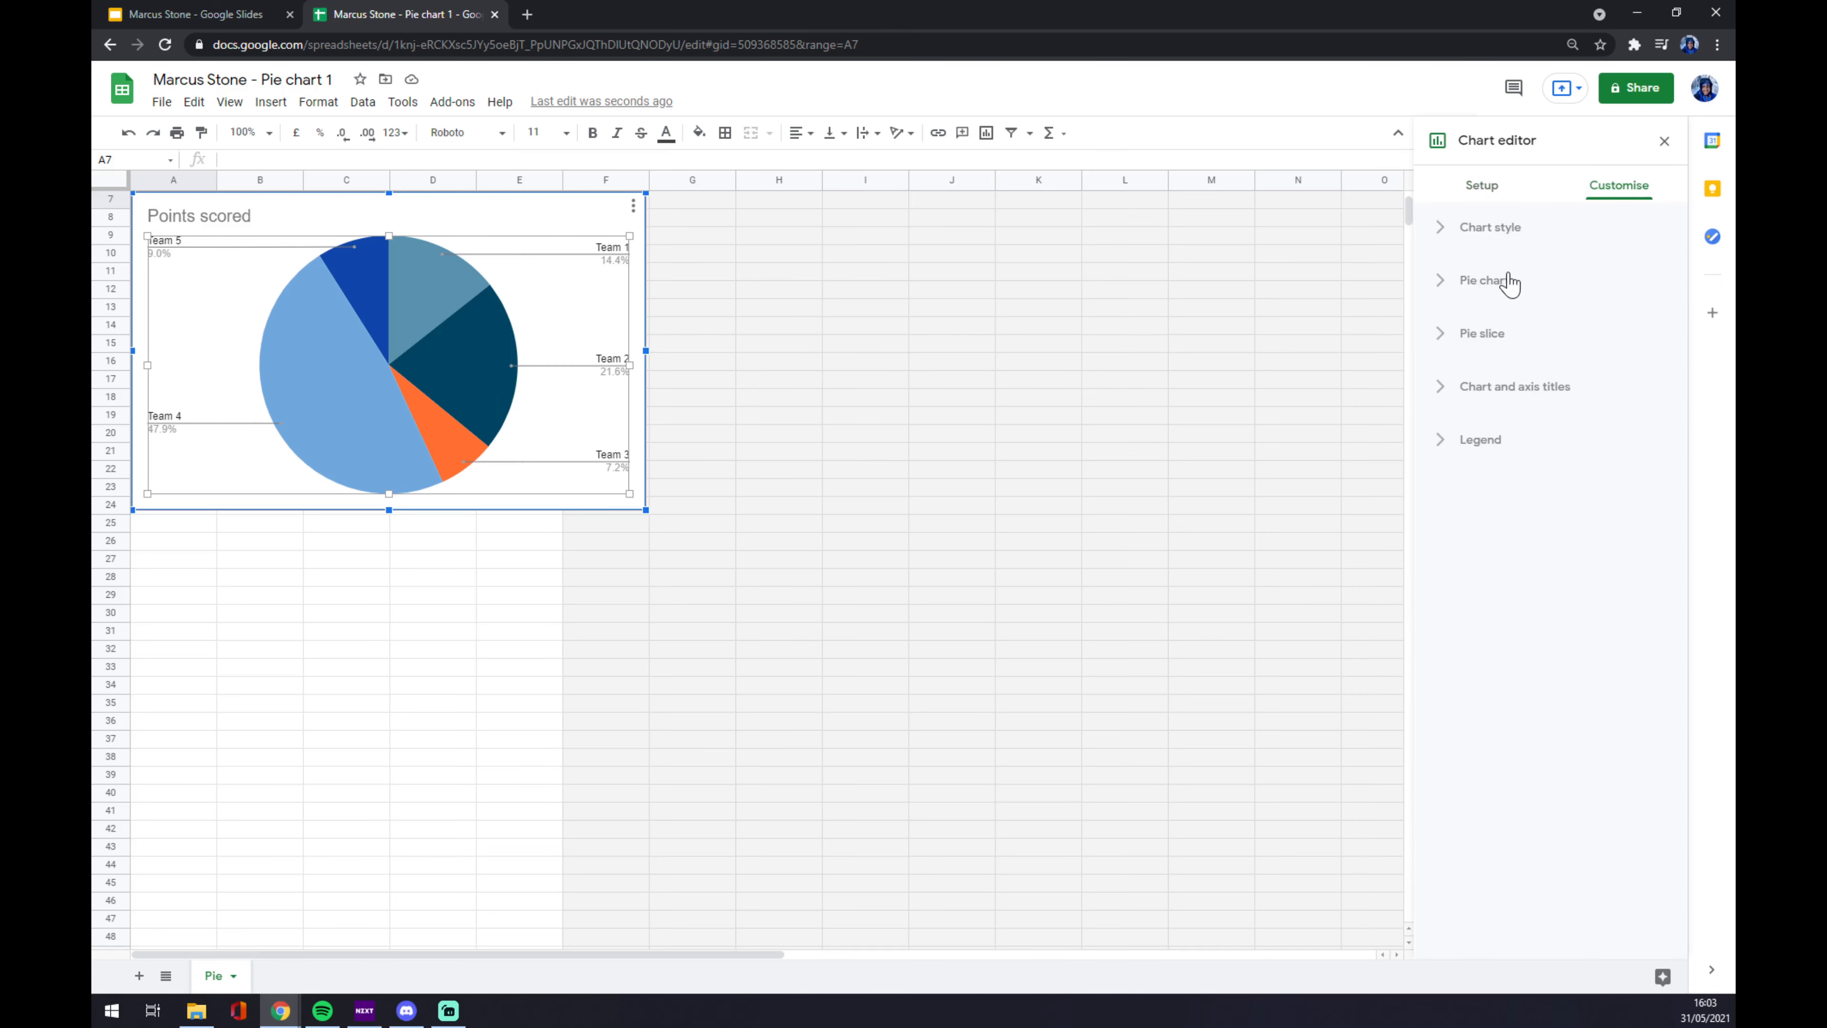
Give the Points scored pie chart a 50% doughnut hole, trying 75% and 25% first.
left_click(1484, 280)
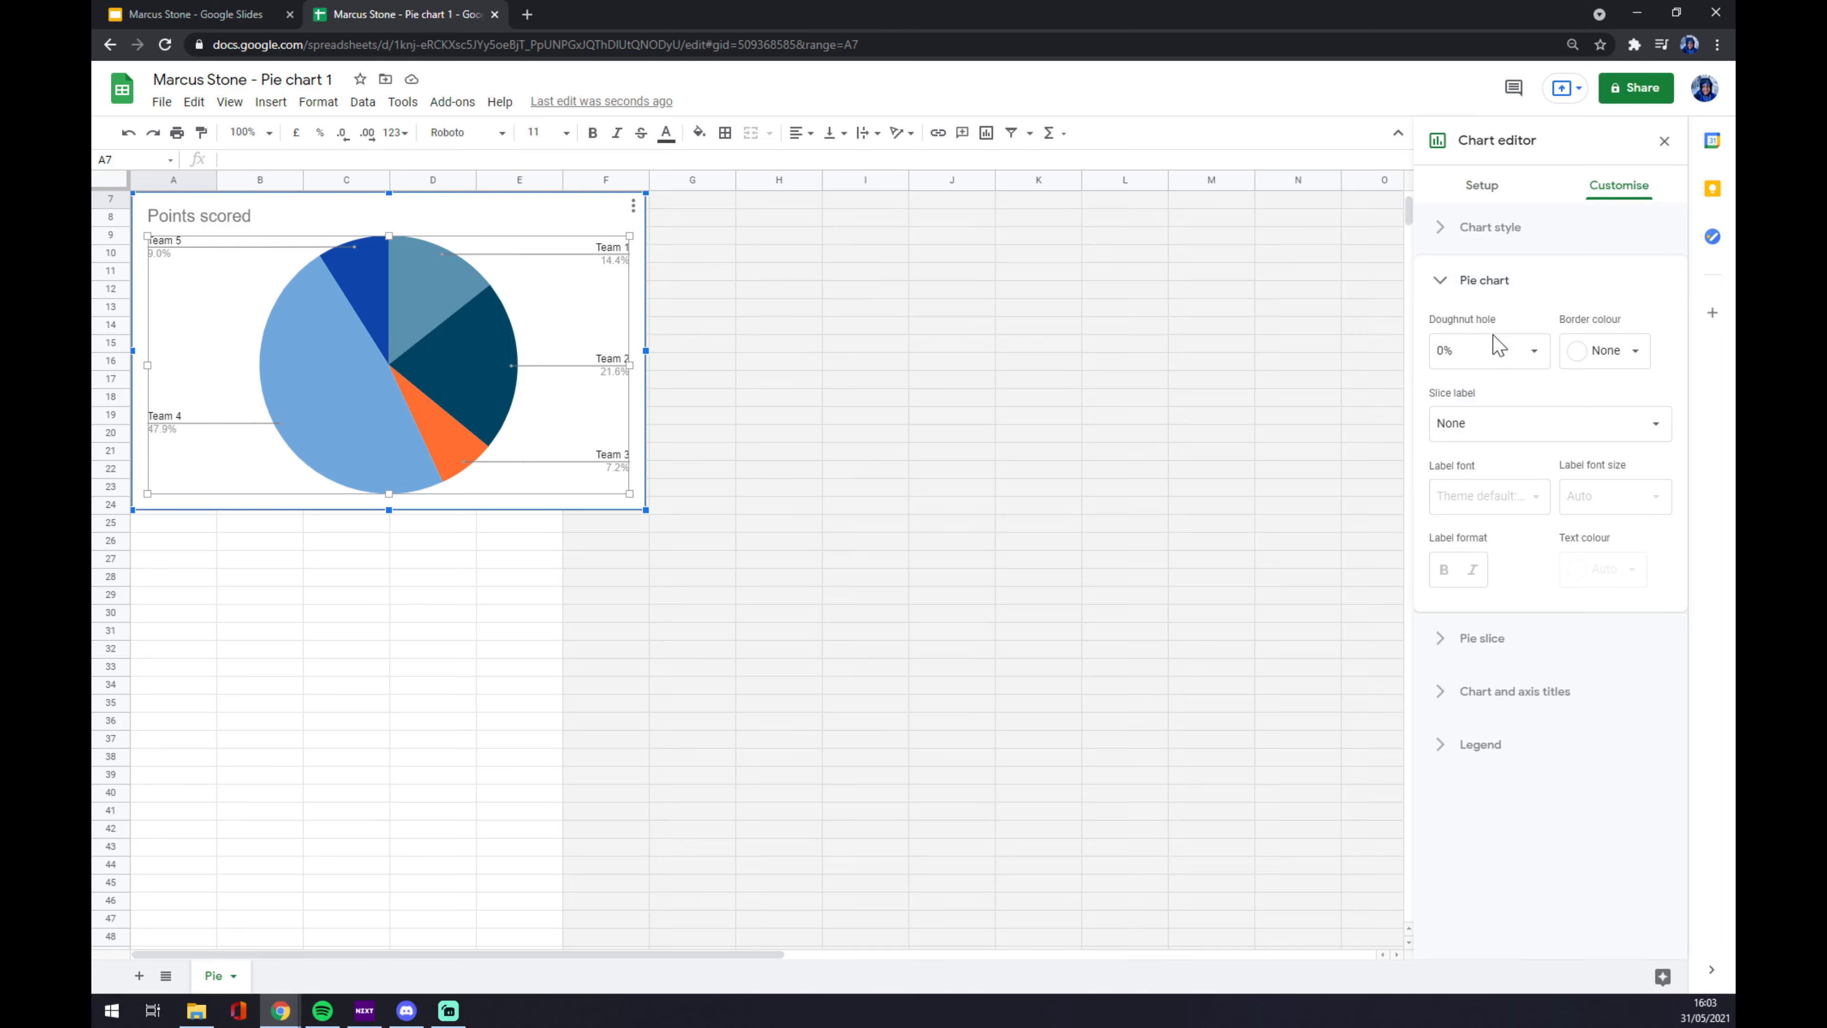
mouse_move(1491, 338)
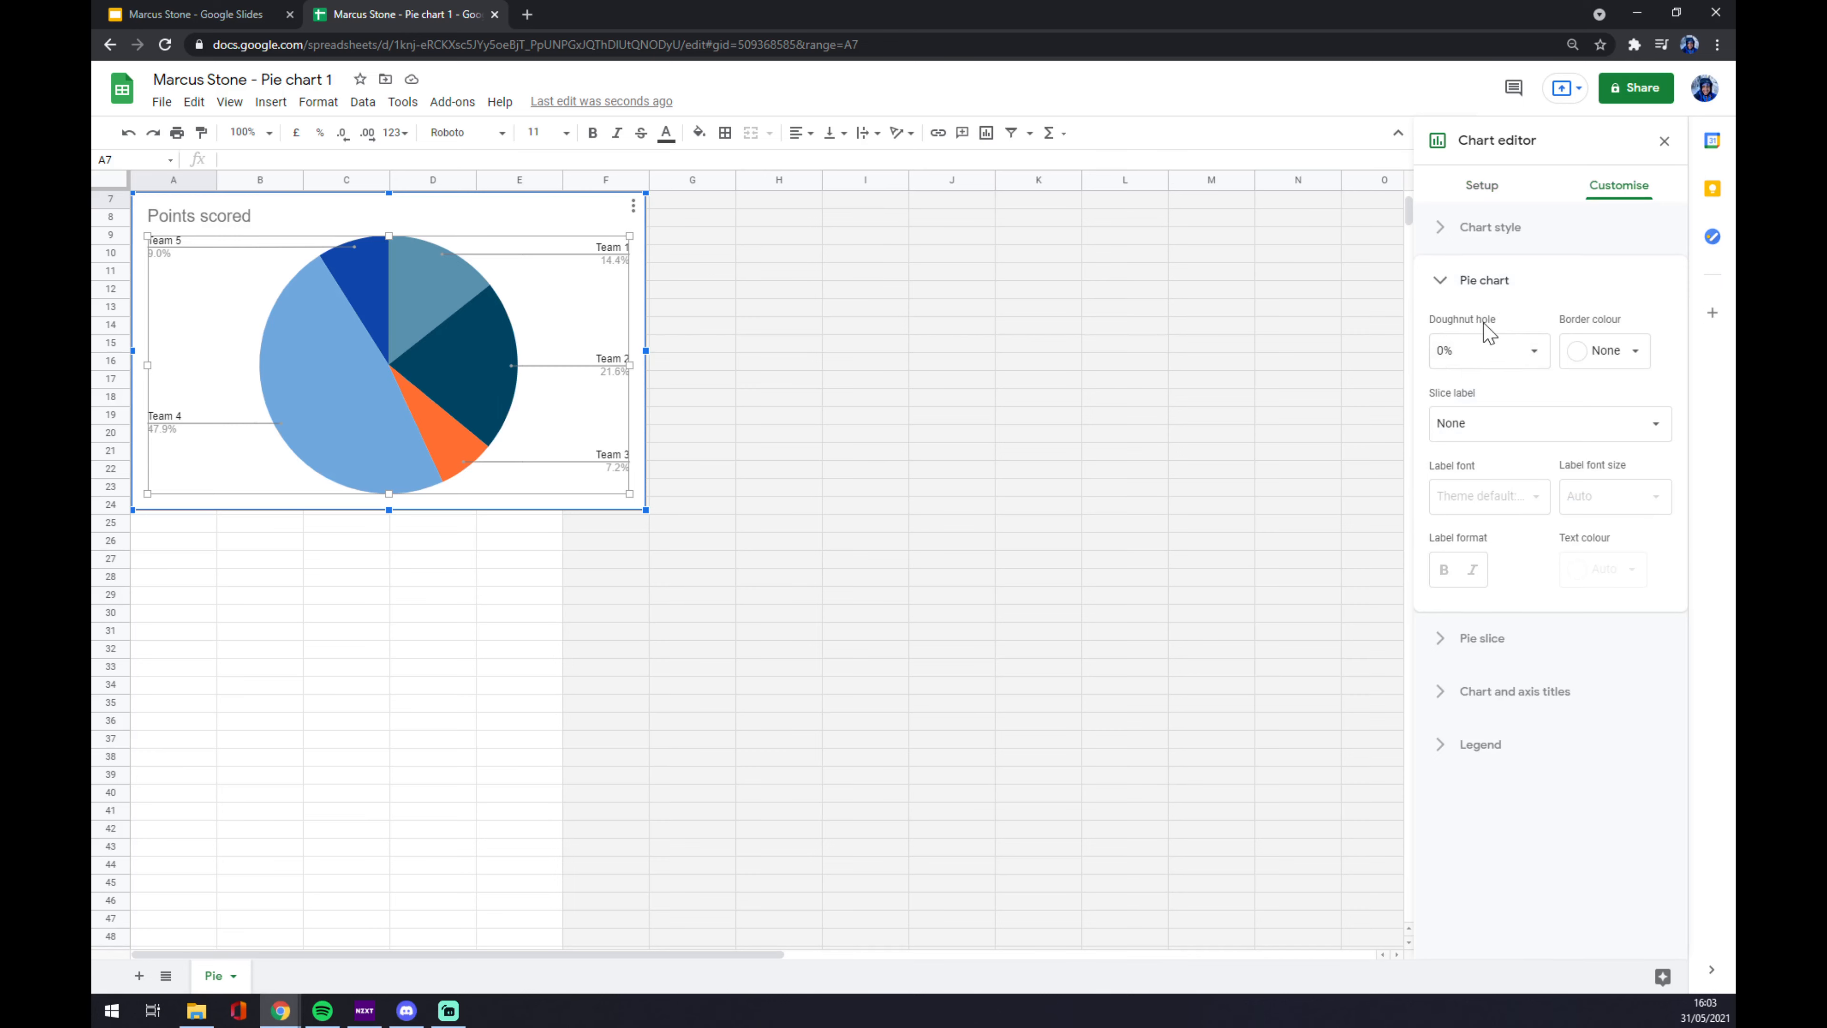
left_click(1489, 349)
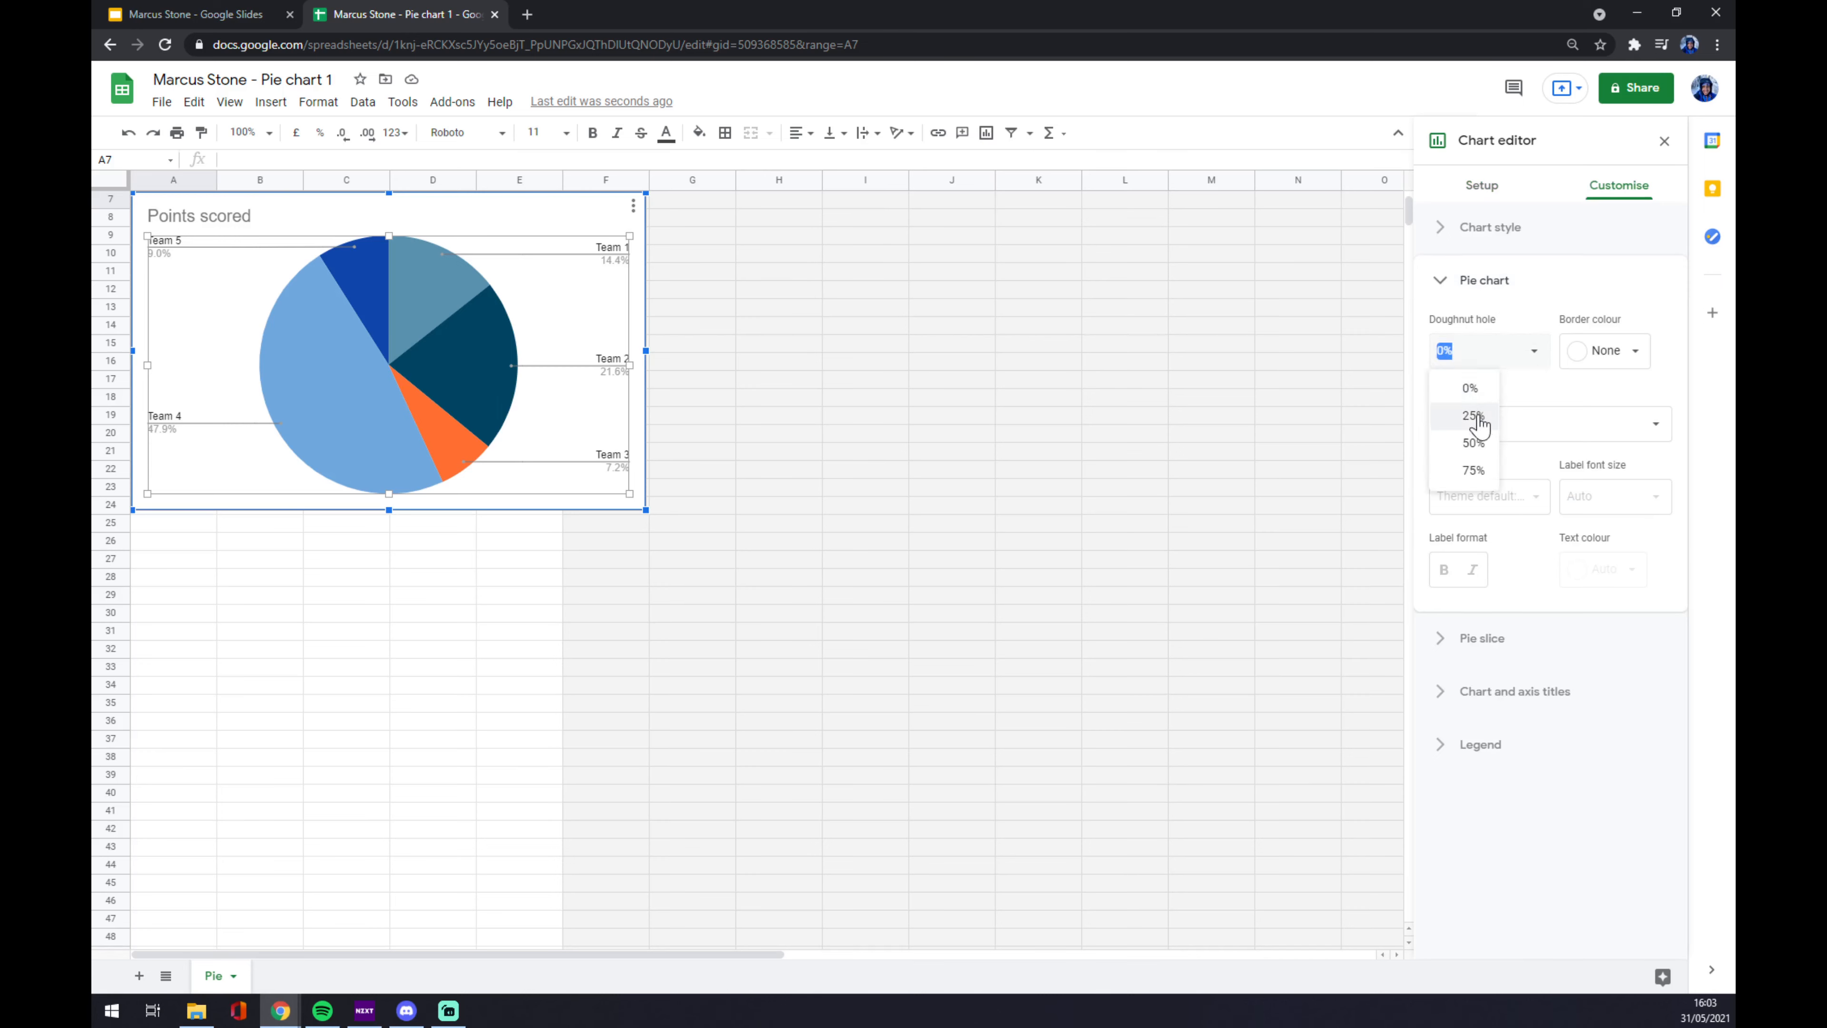
mouse_move(1471, 388)
type("50")
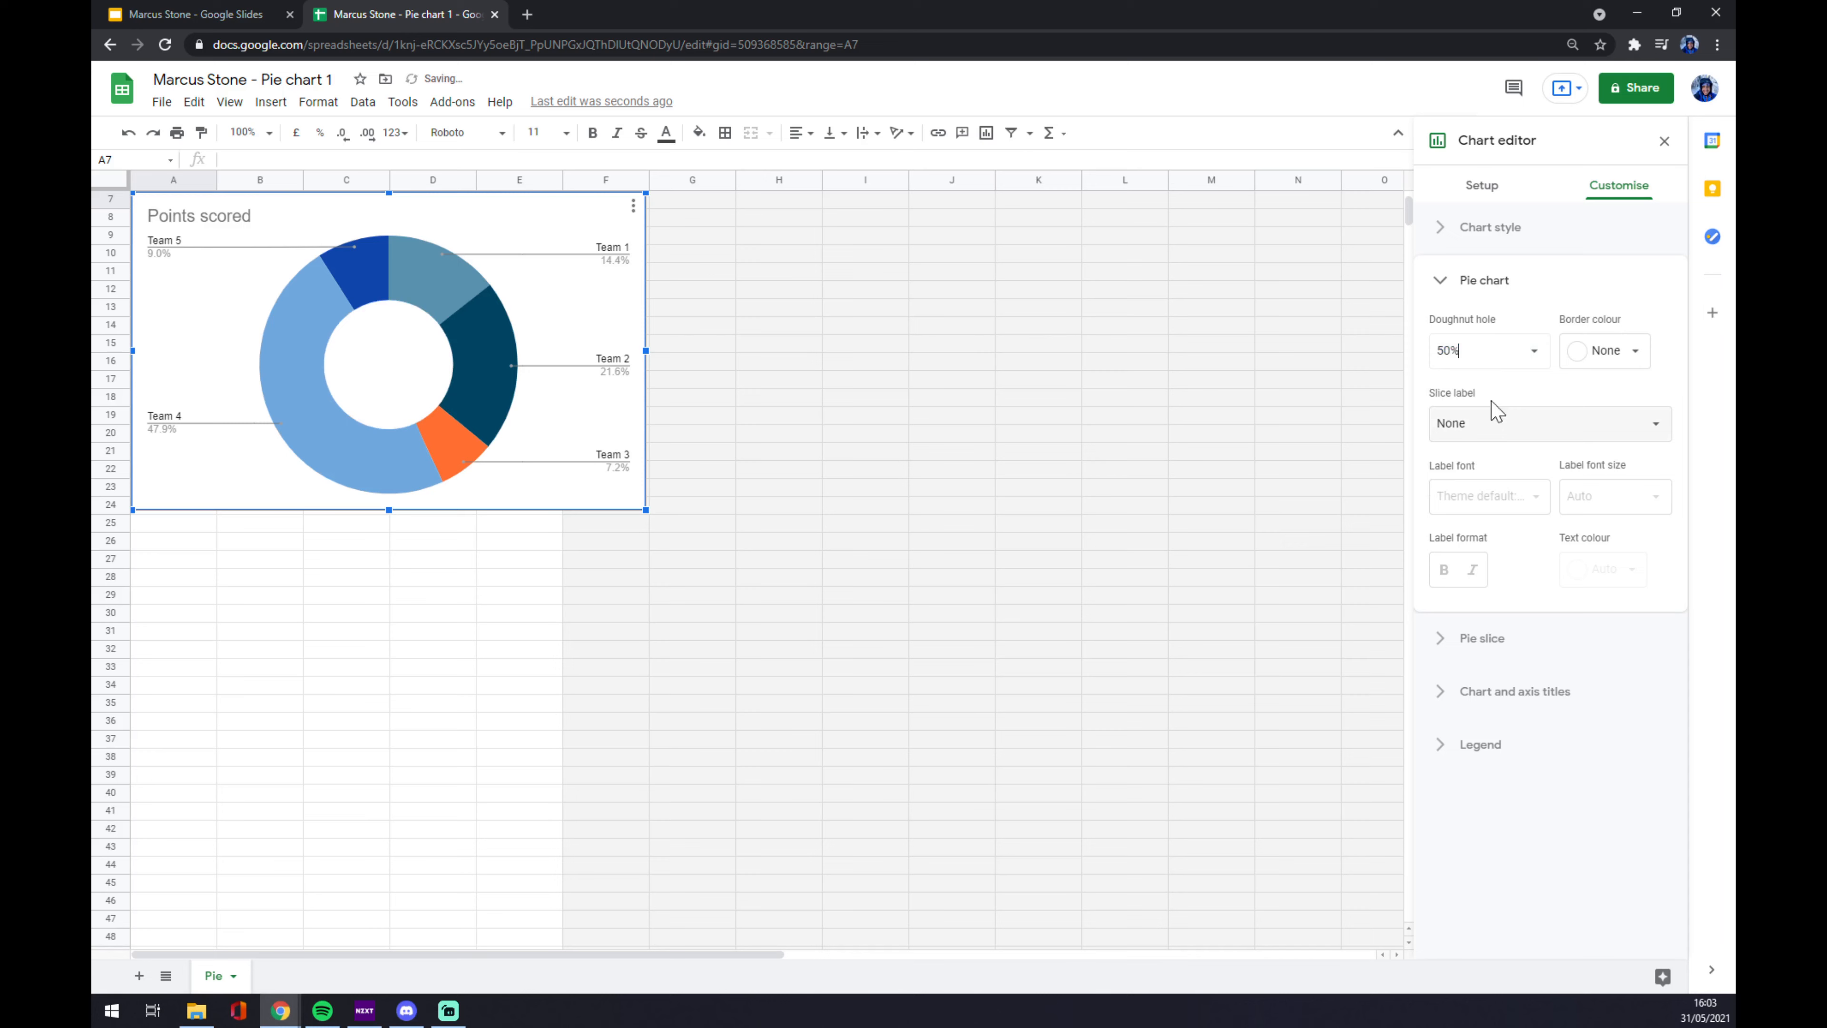
left_click(1488, 349)
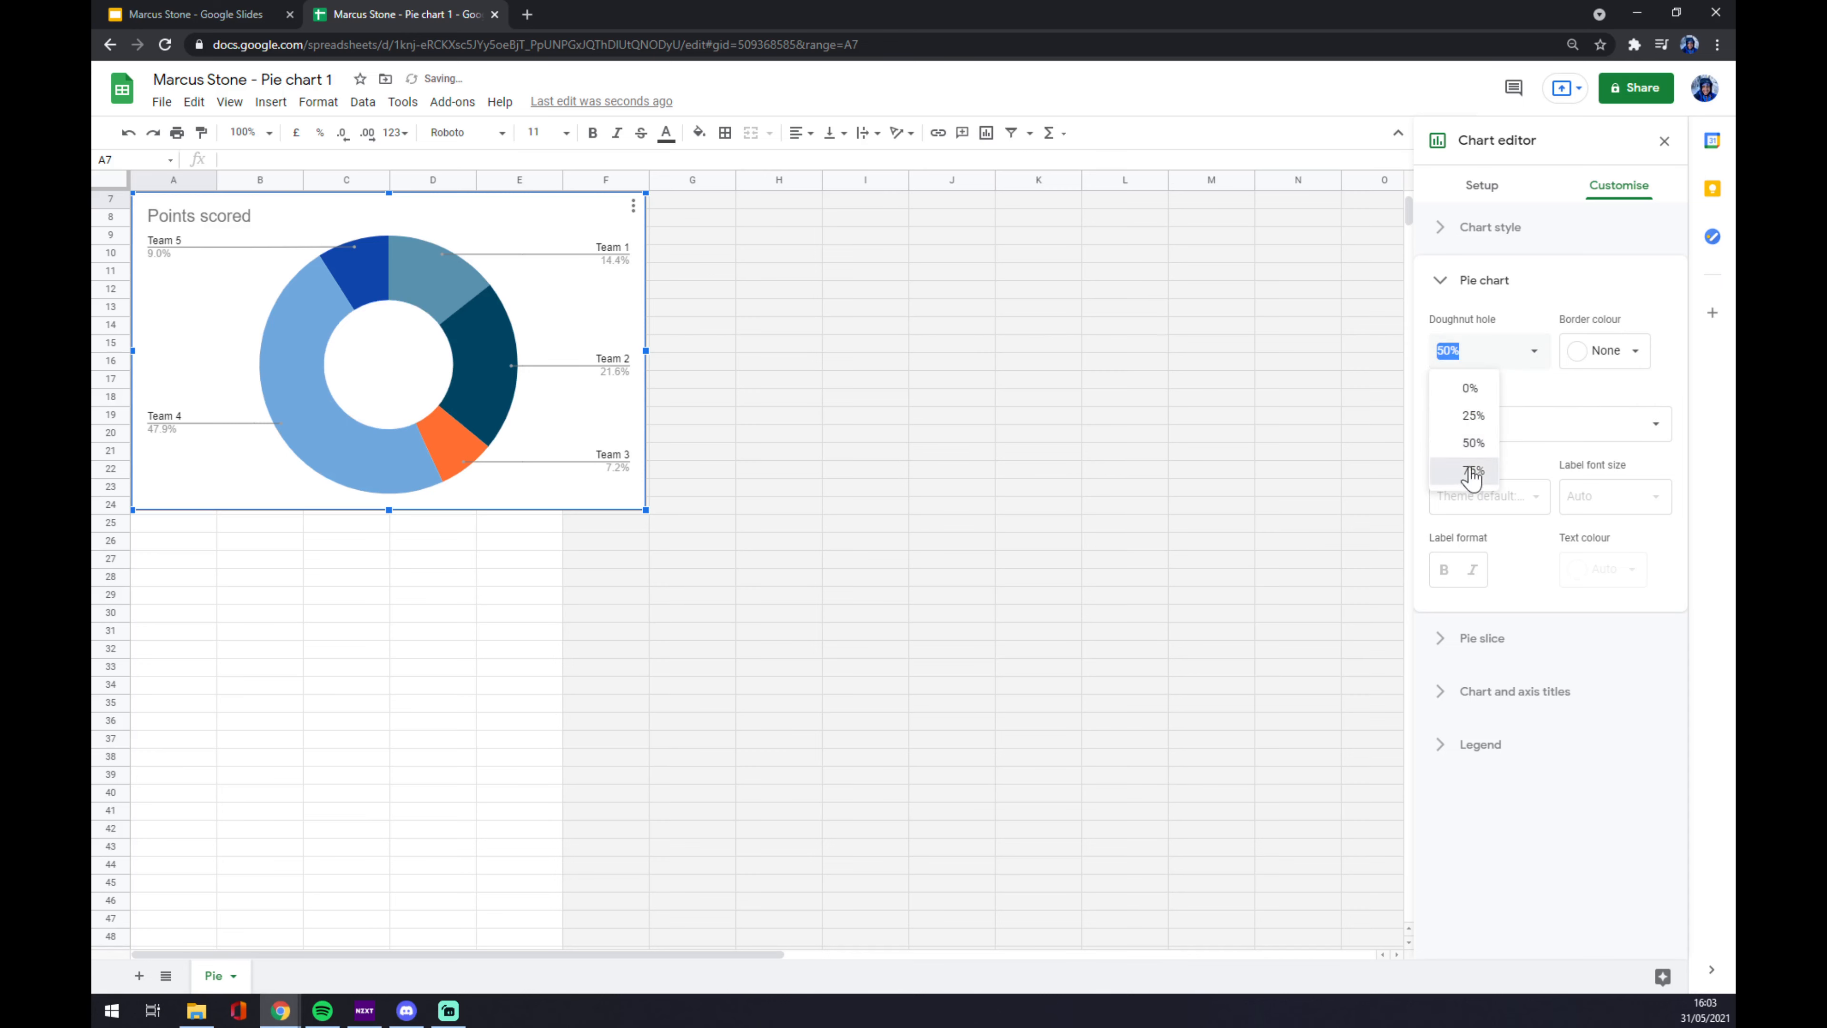
left_click(1473, 471)
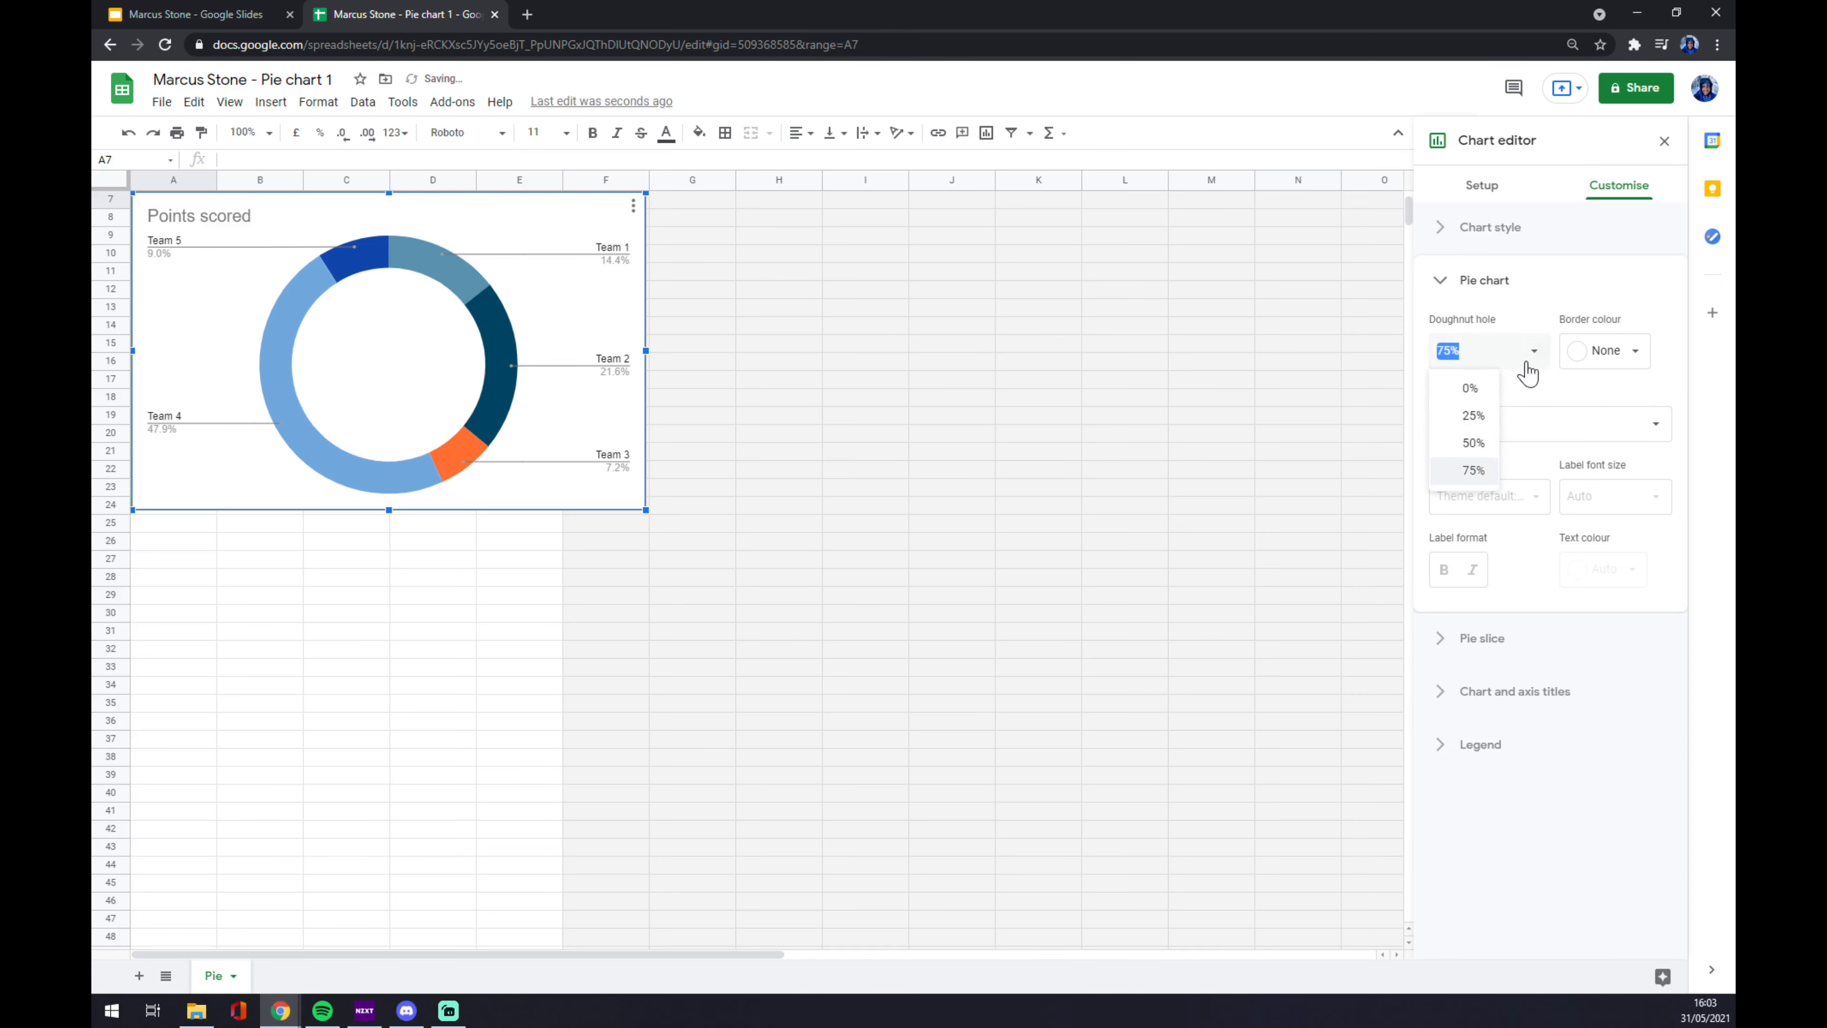
left_click(1473, 415)
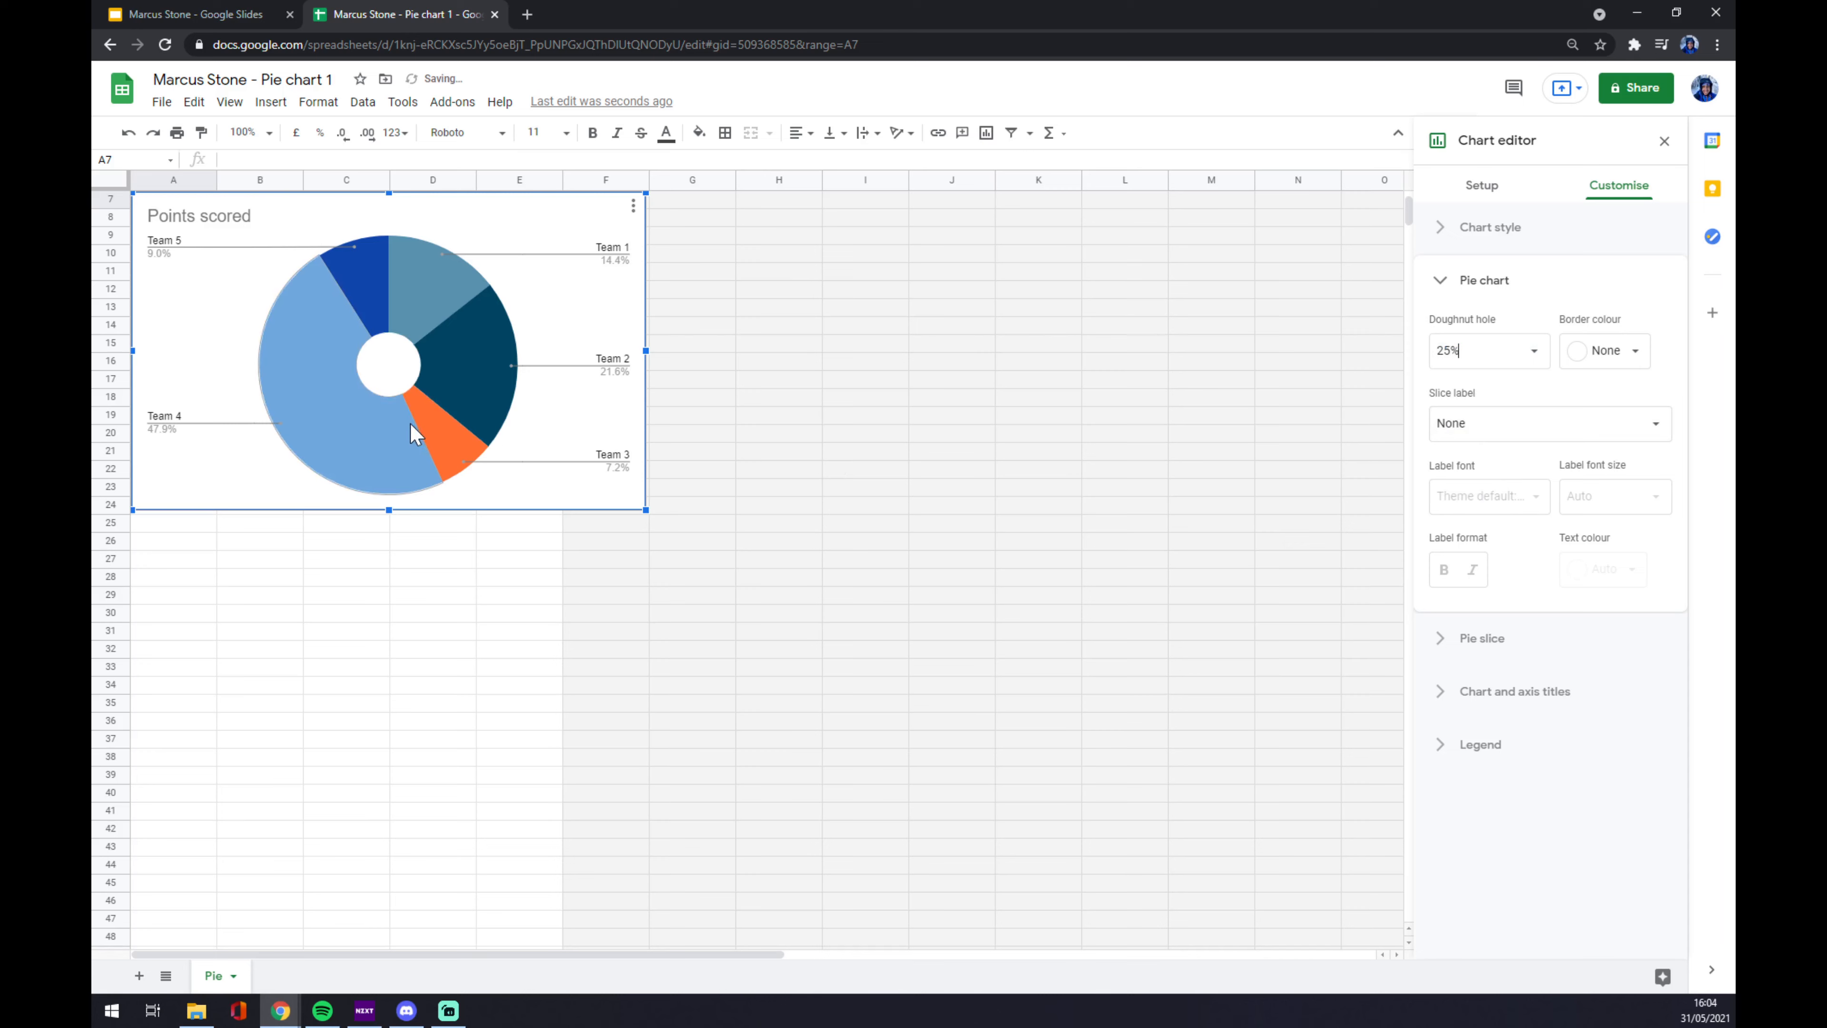
left_click(1486, 349)
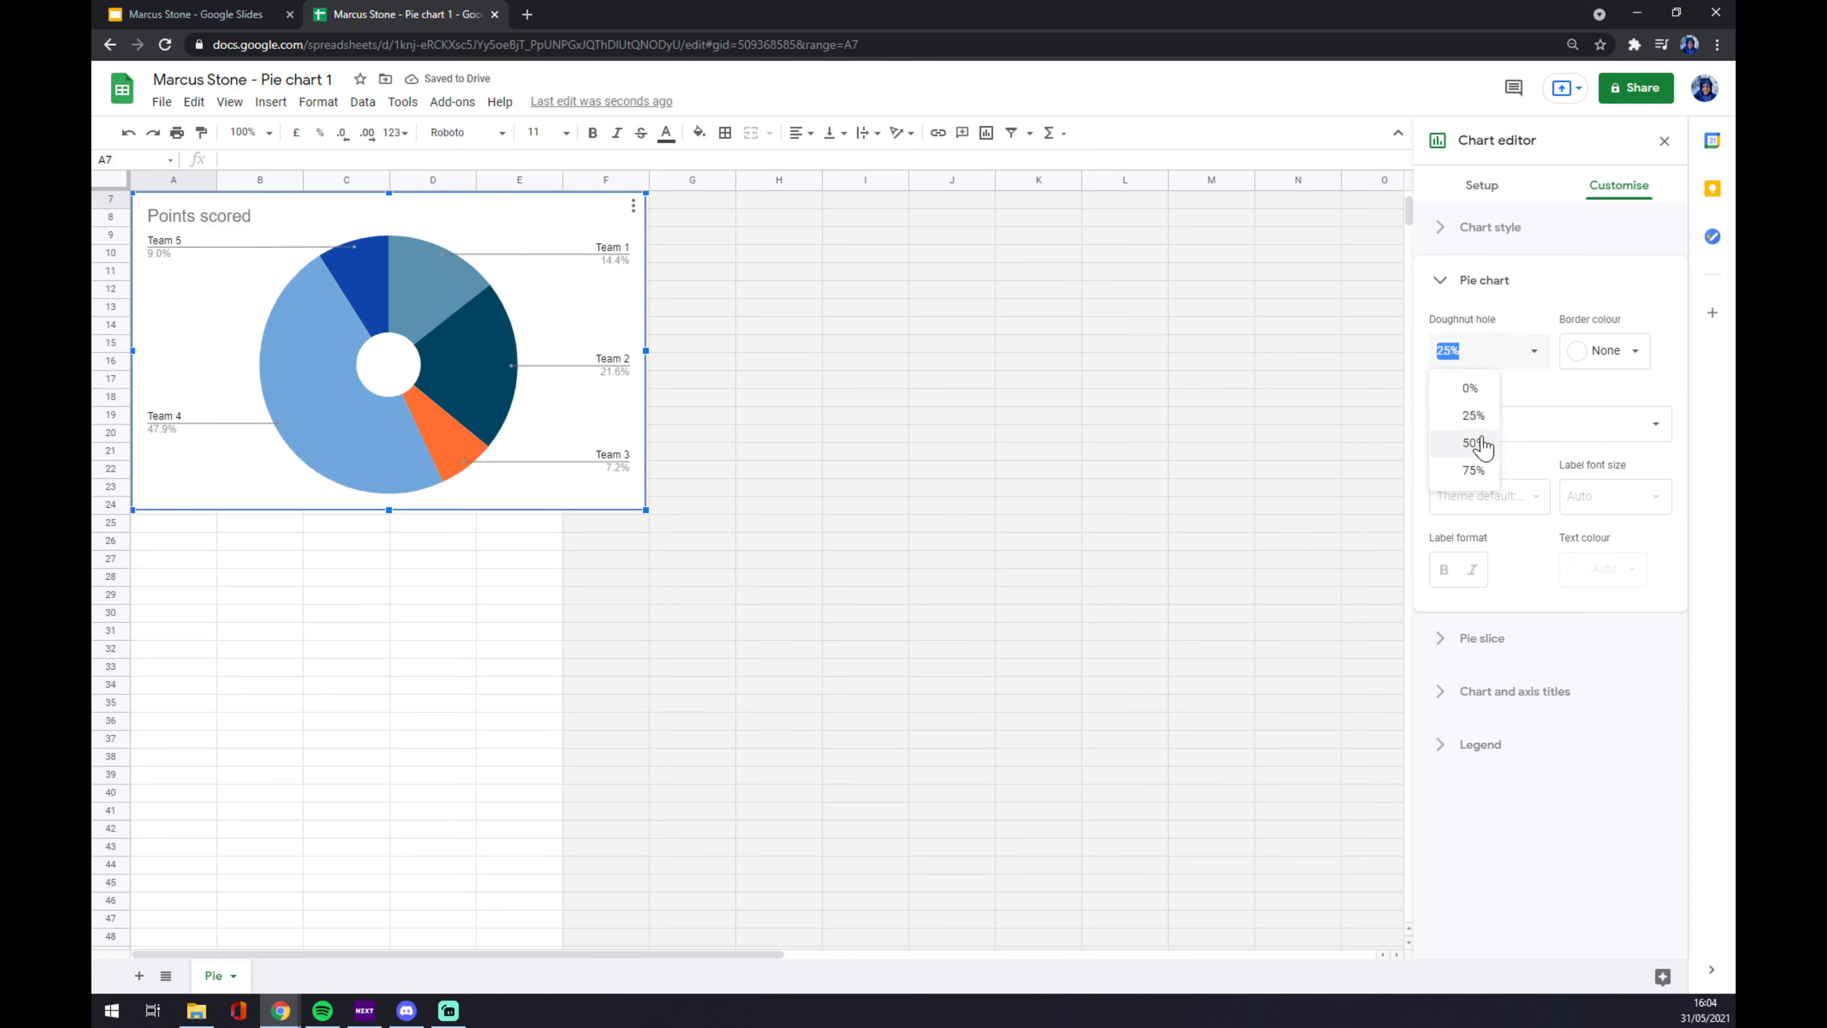
left_click(1473, 443)
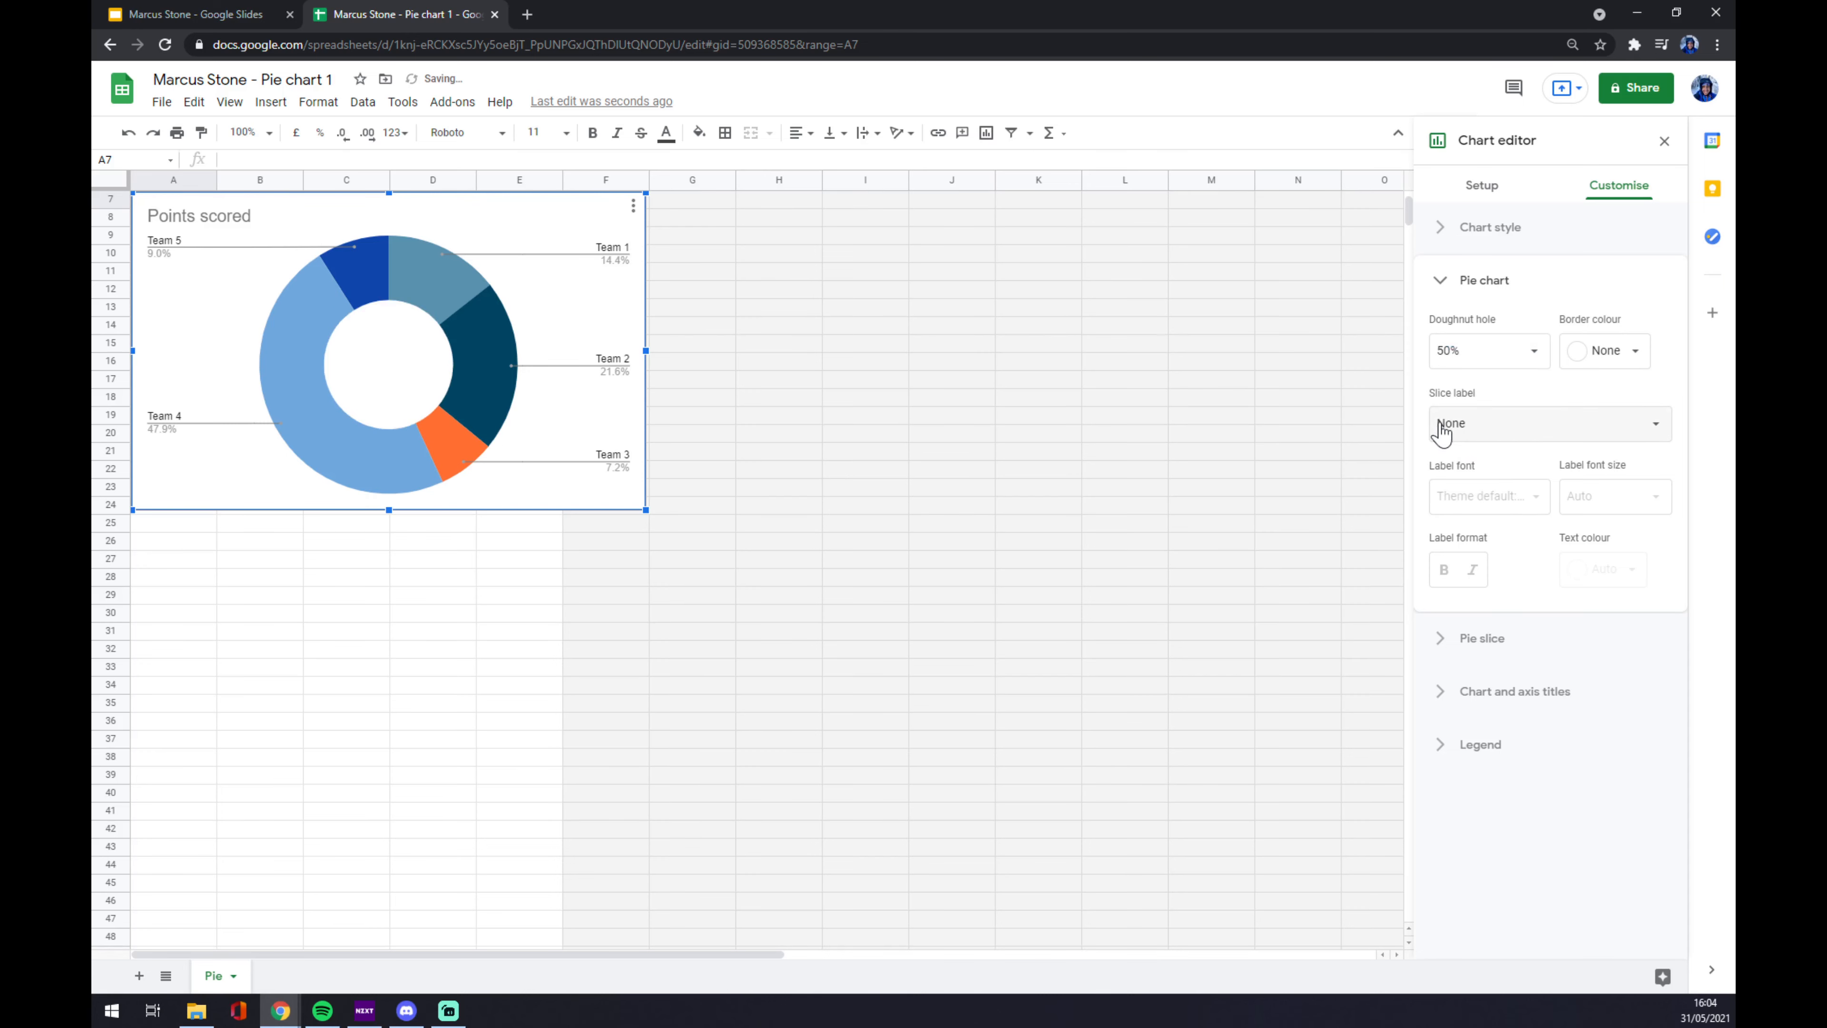
mouse_move(1640, 350)
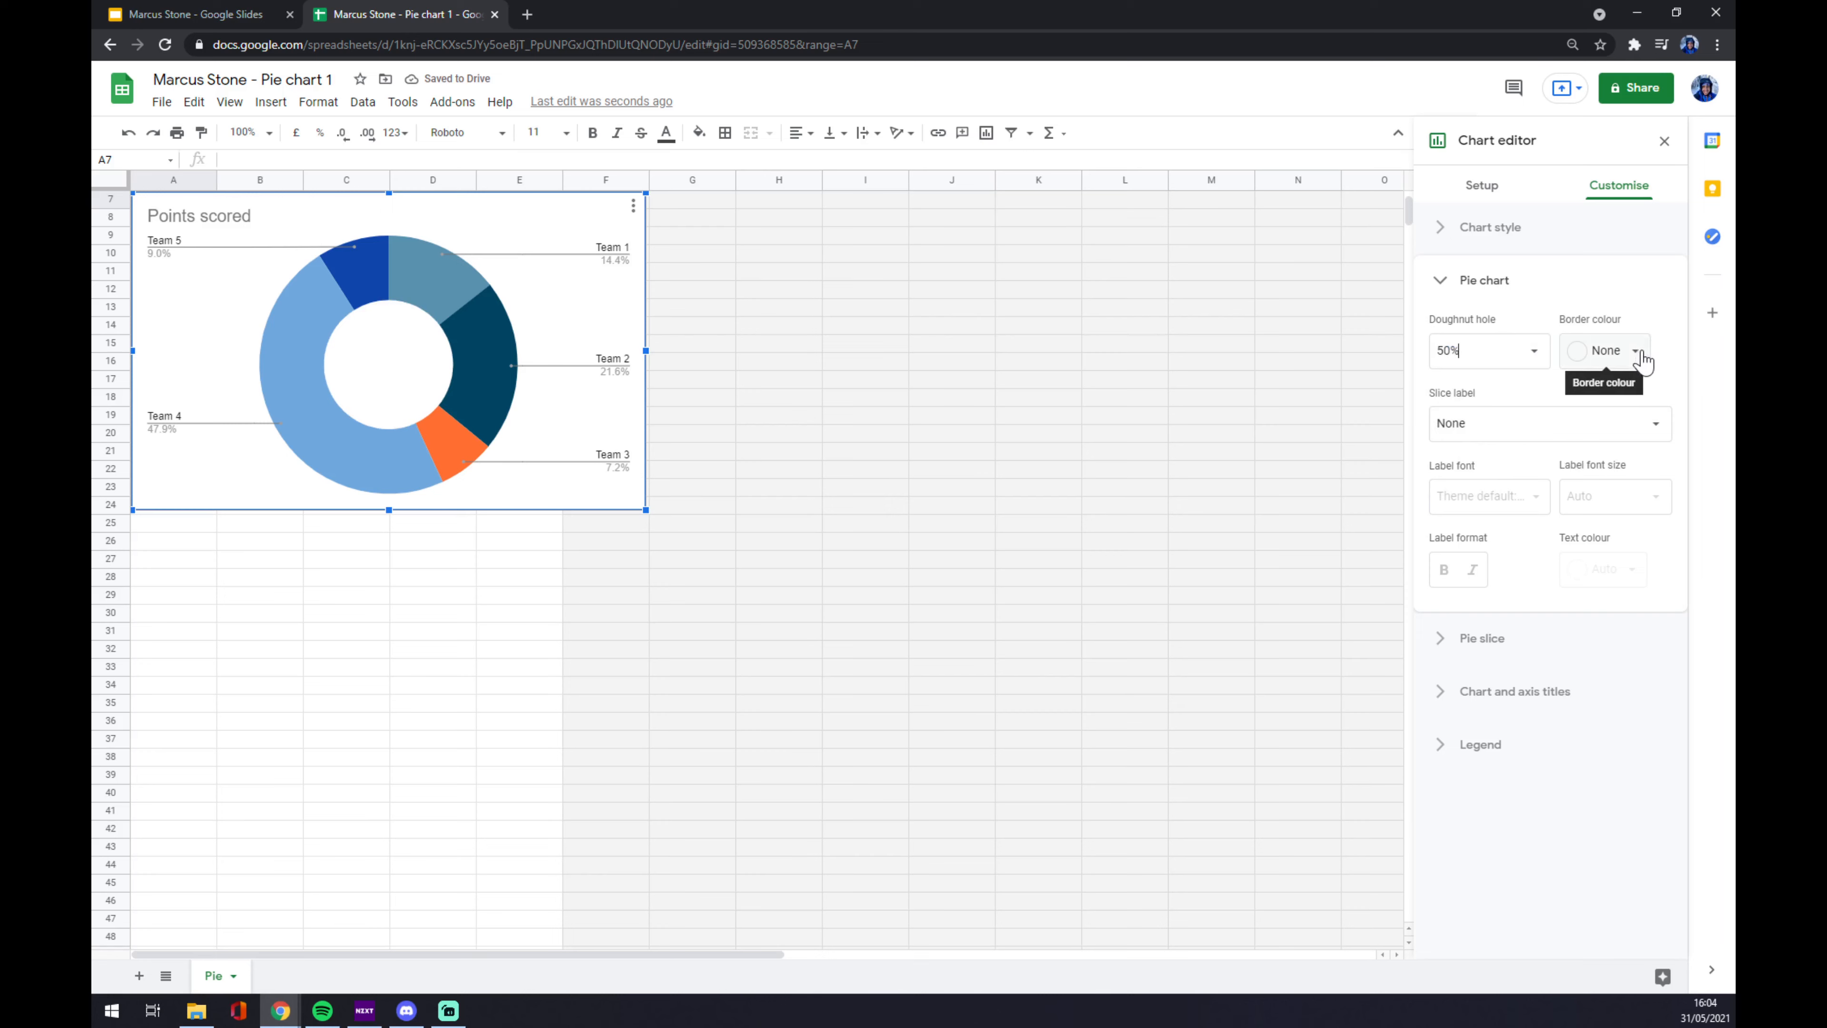
Colour the doughnut slice borders black, after trying light grey and light blue.
left_click(1605, 349)
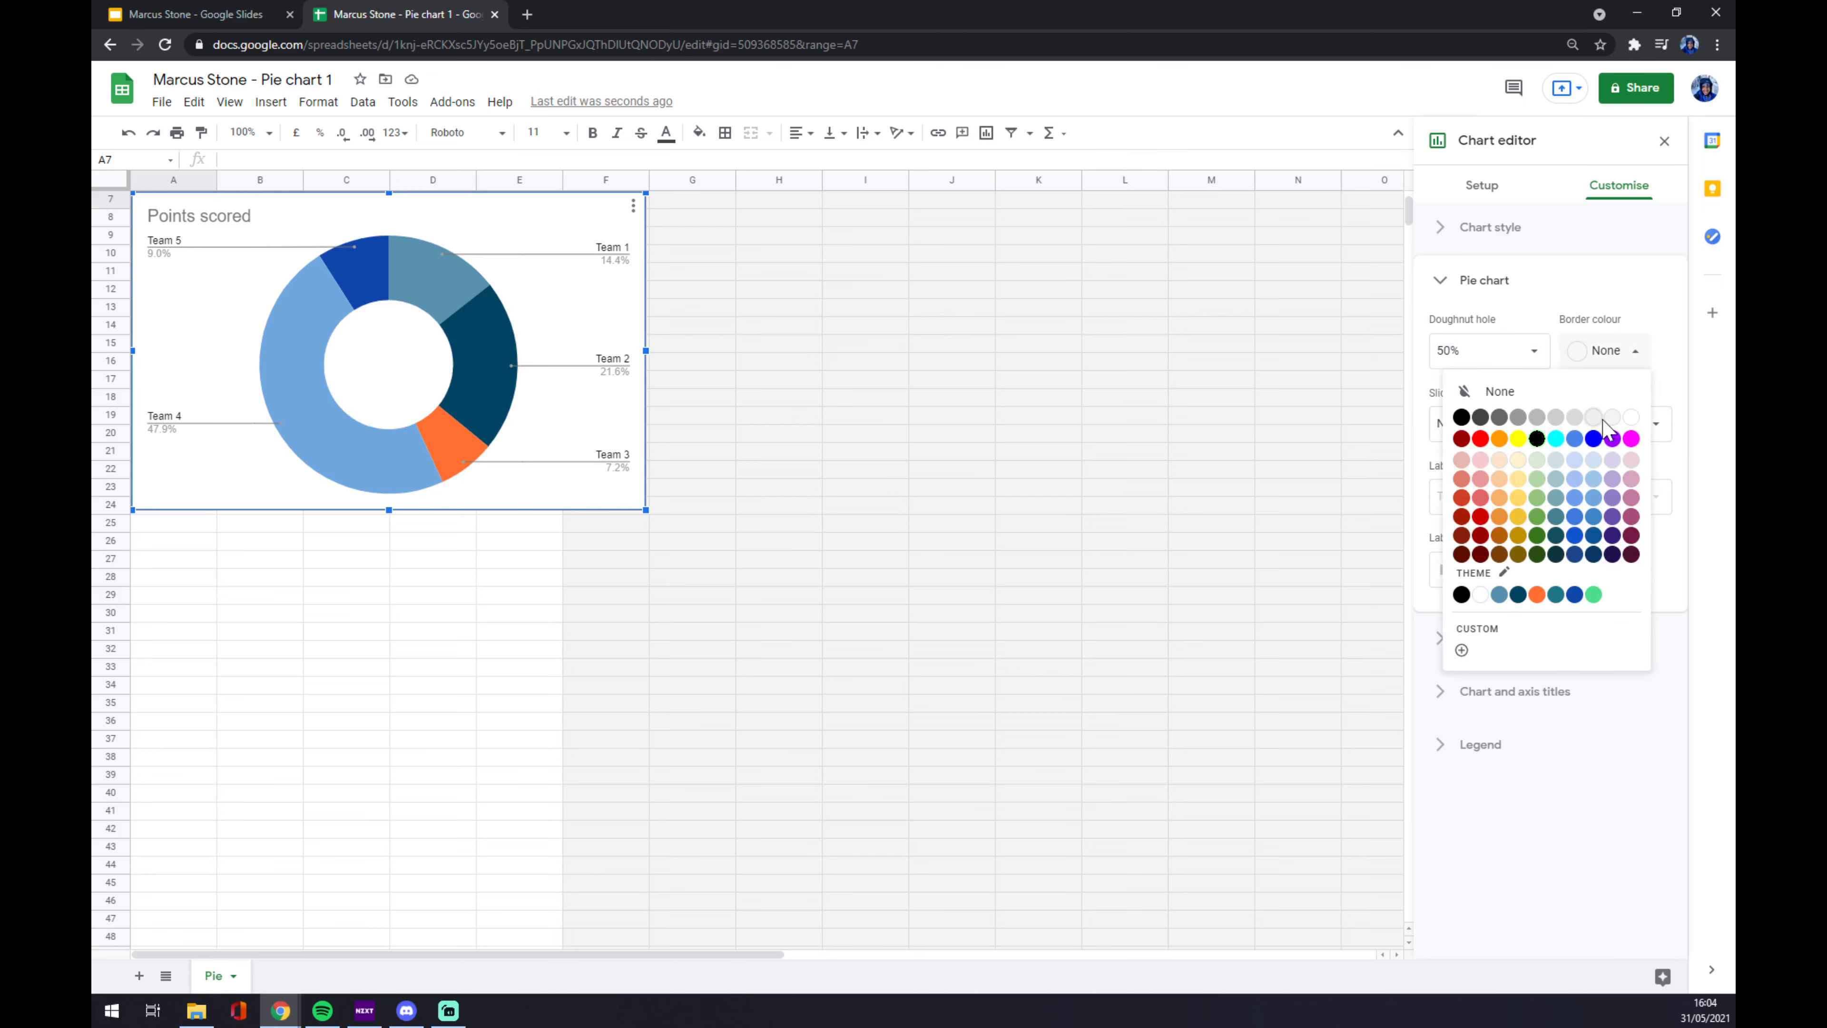
left_click(1558, 417)
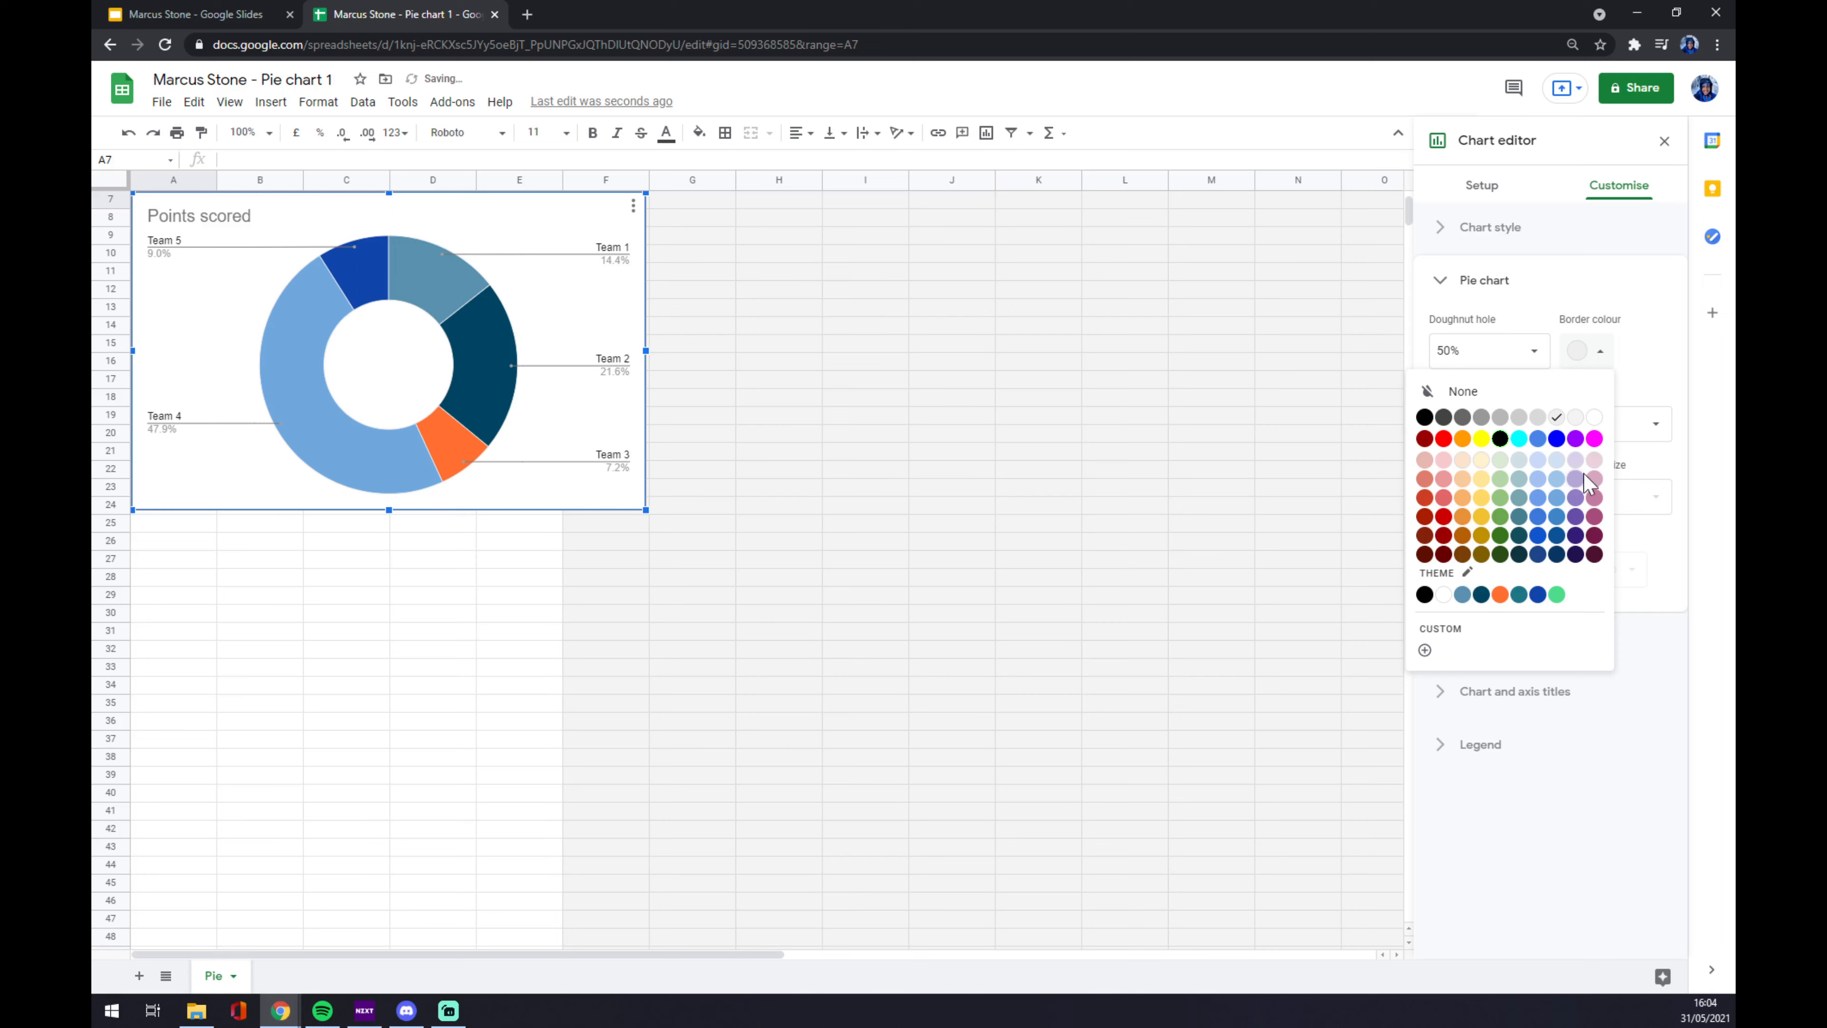
left_click(1574, 478)
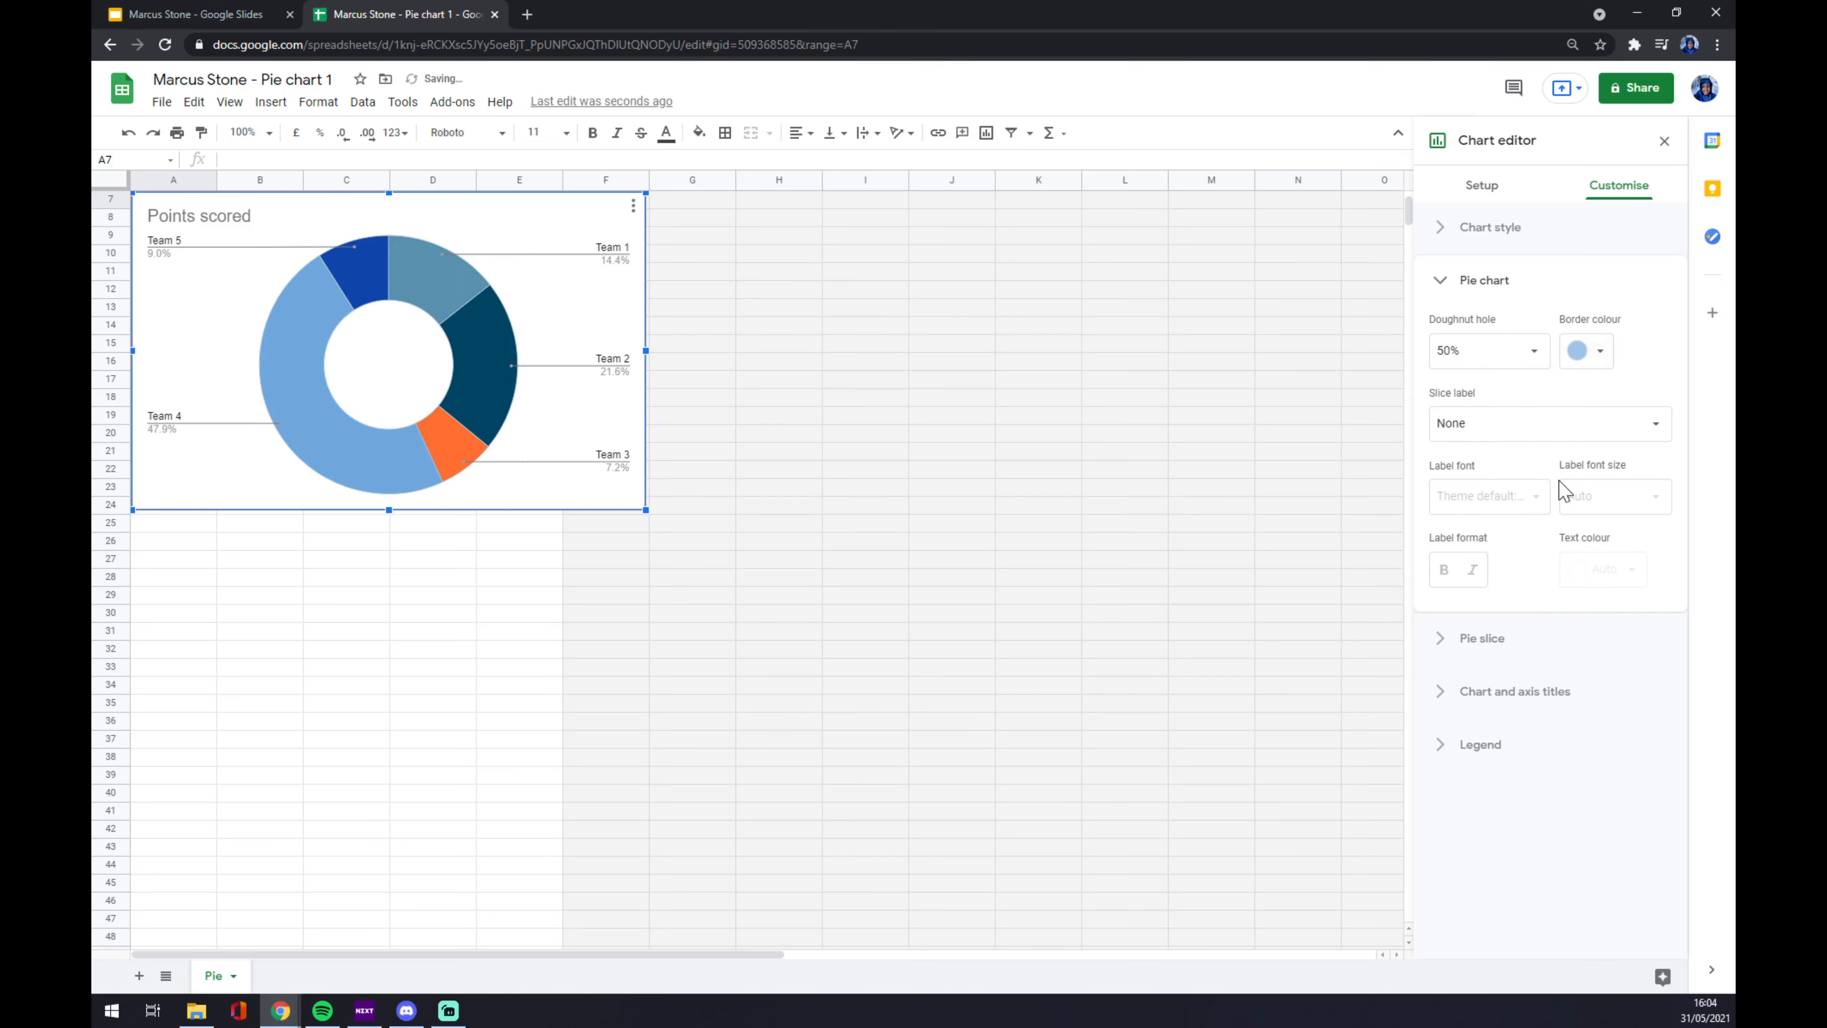
left_click(1585, 351)
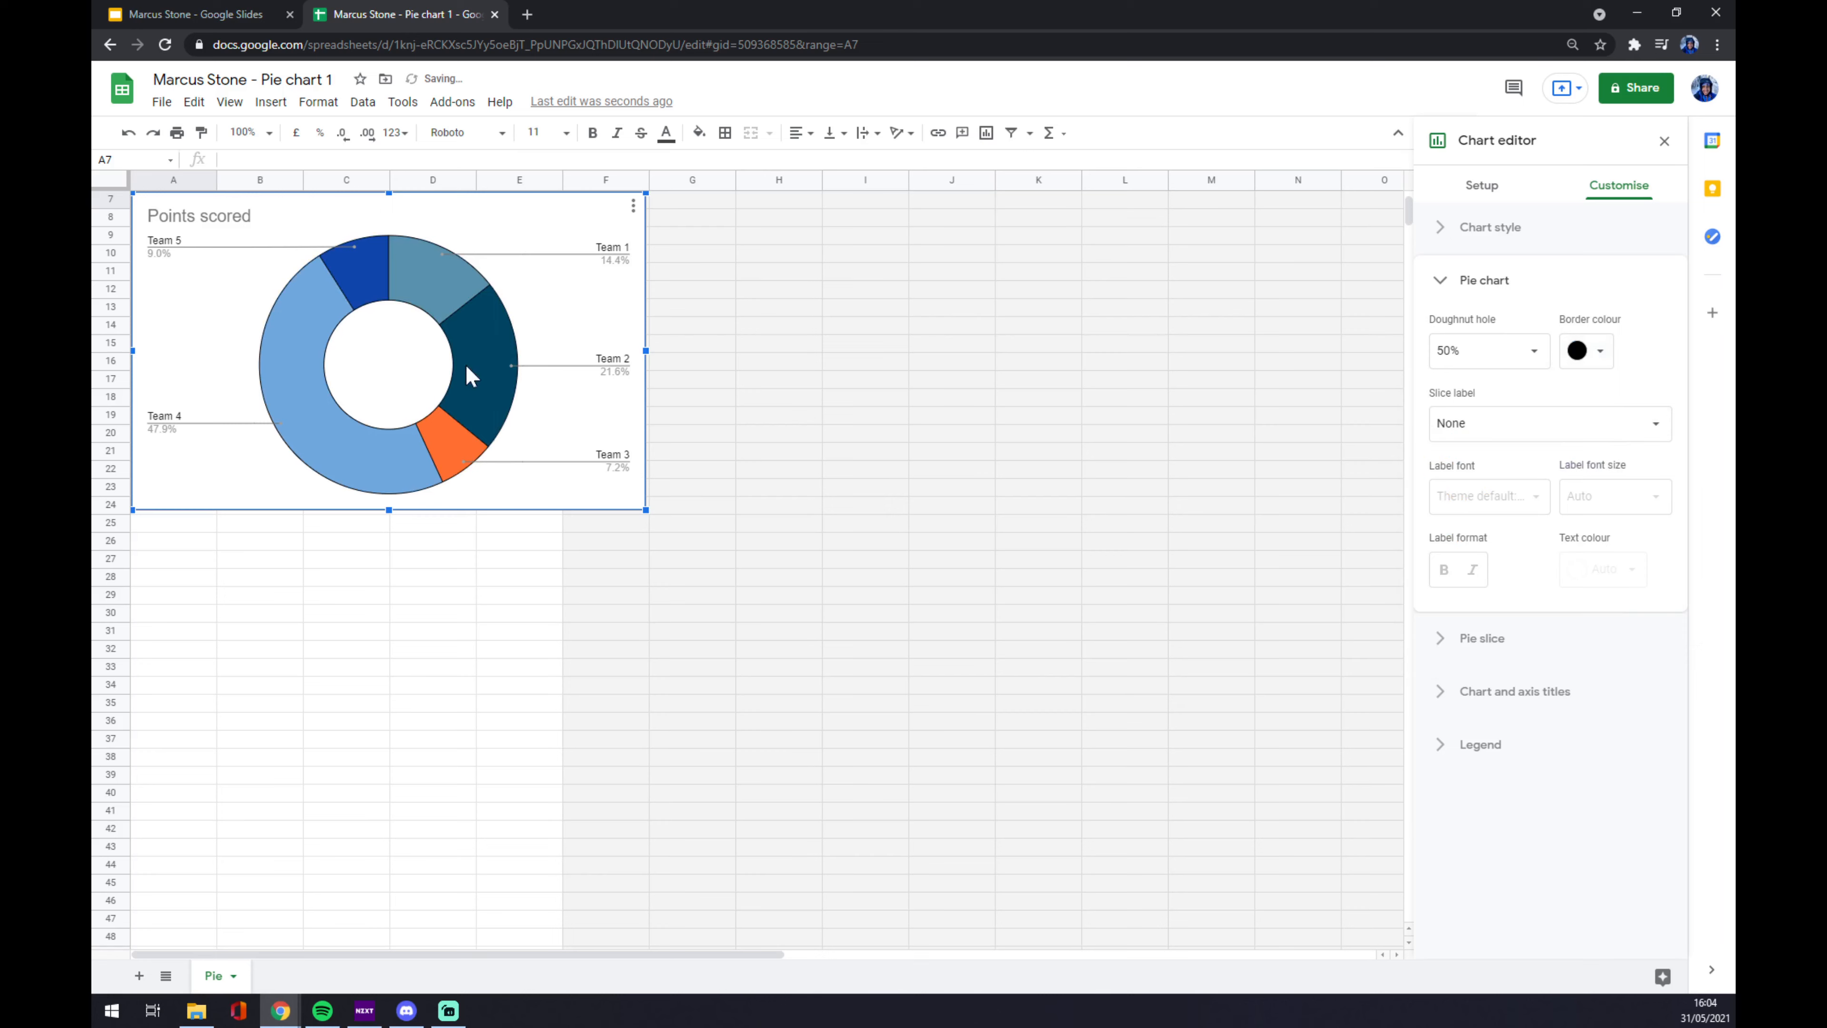
mouse_move(446, 302)
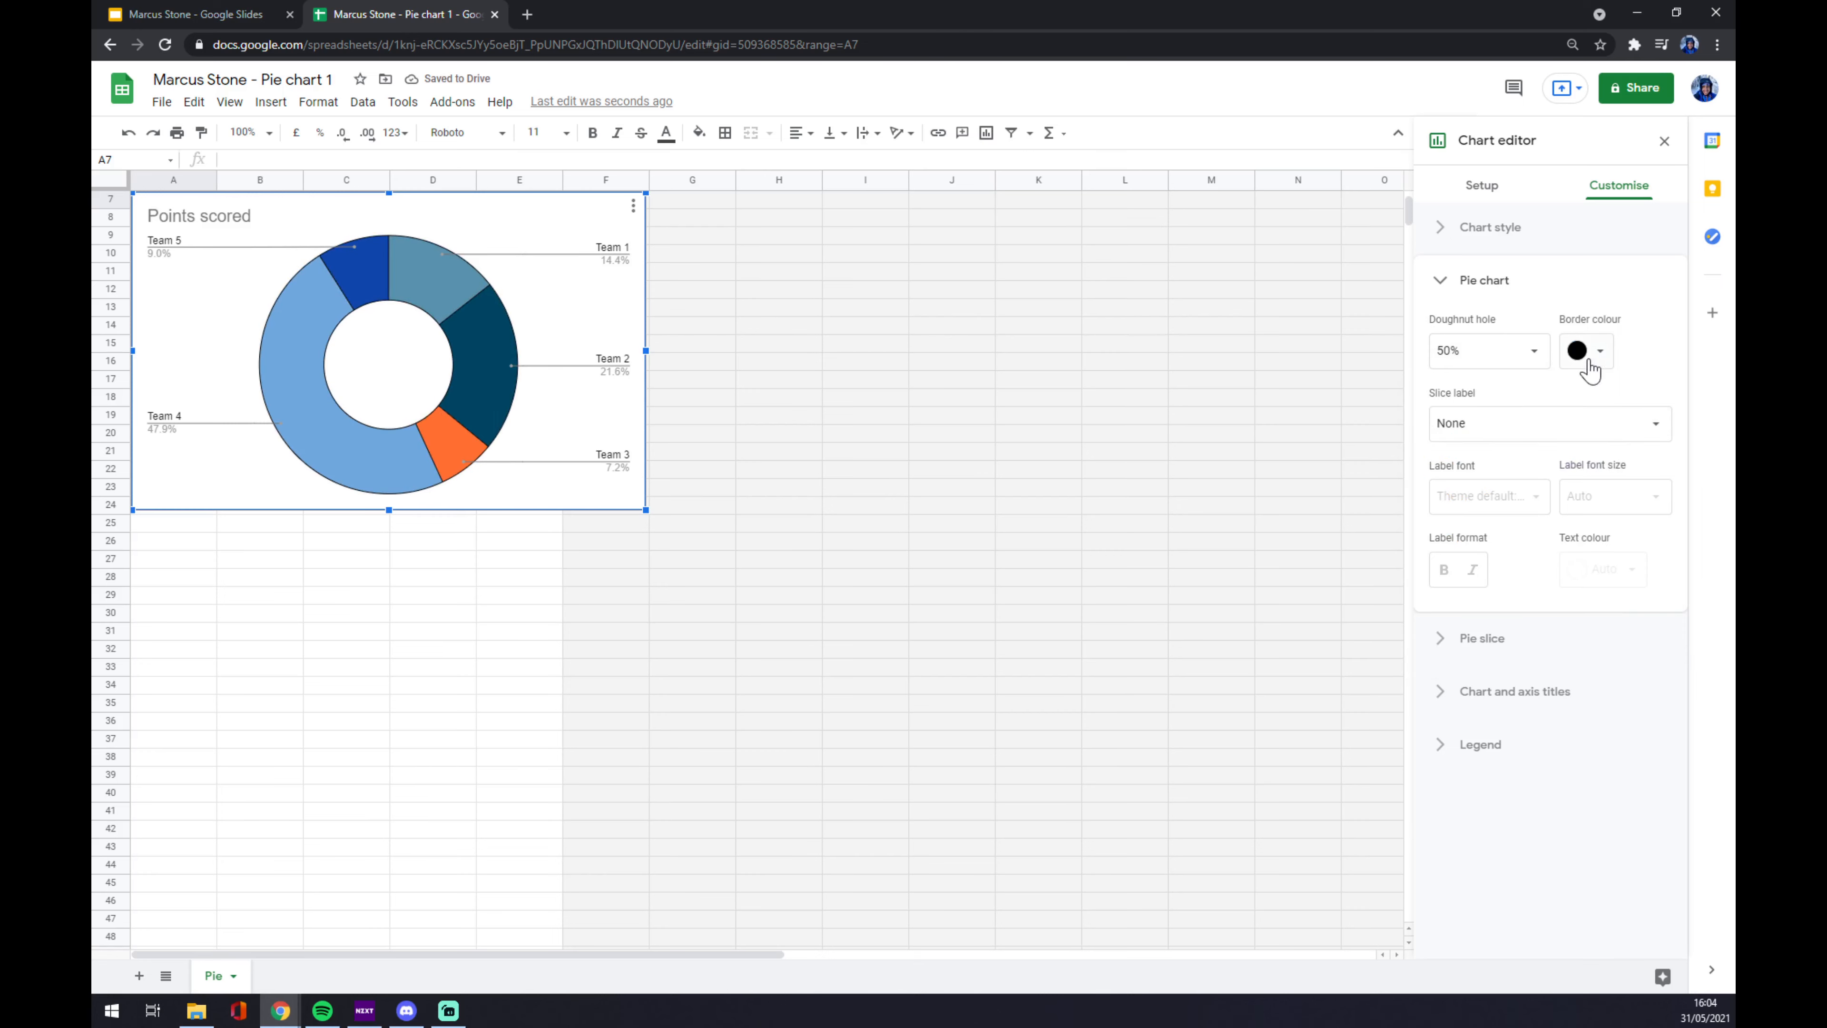
left_click(1548, 423)
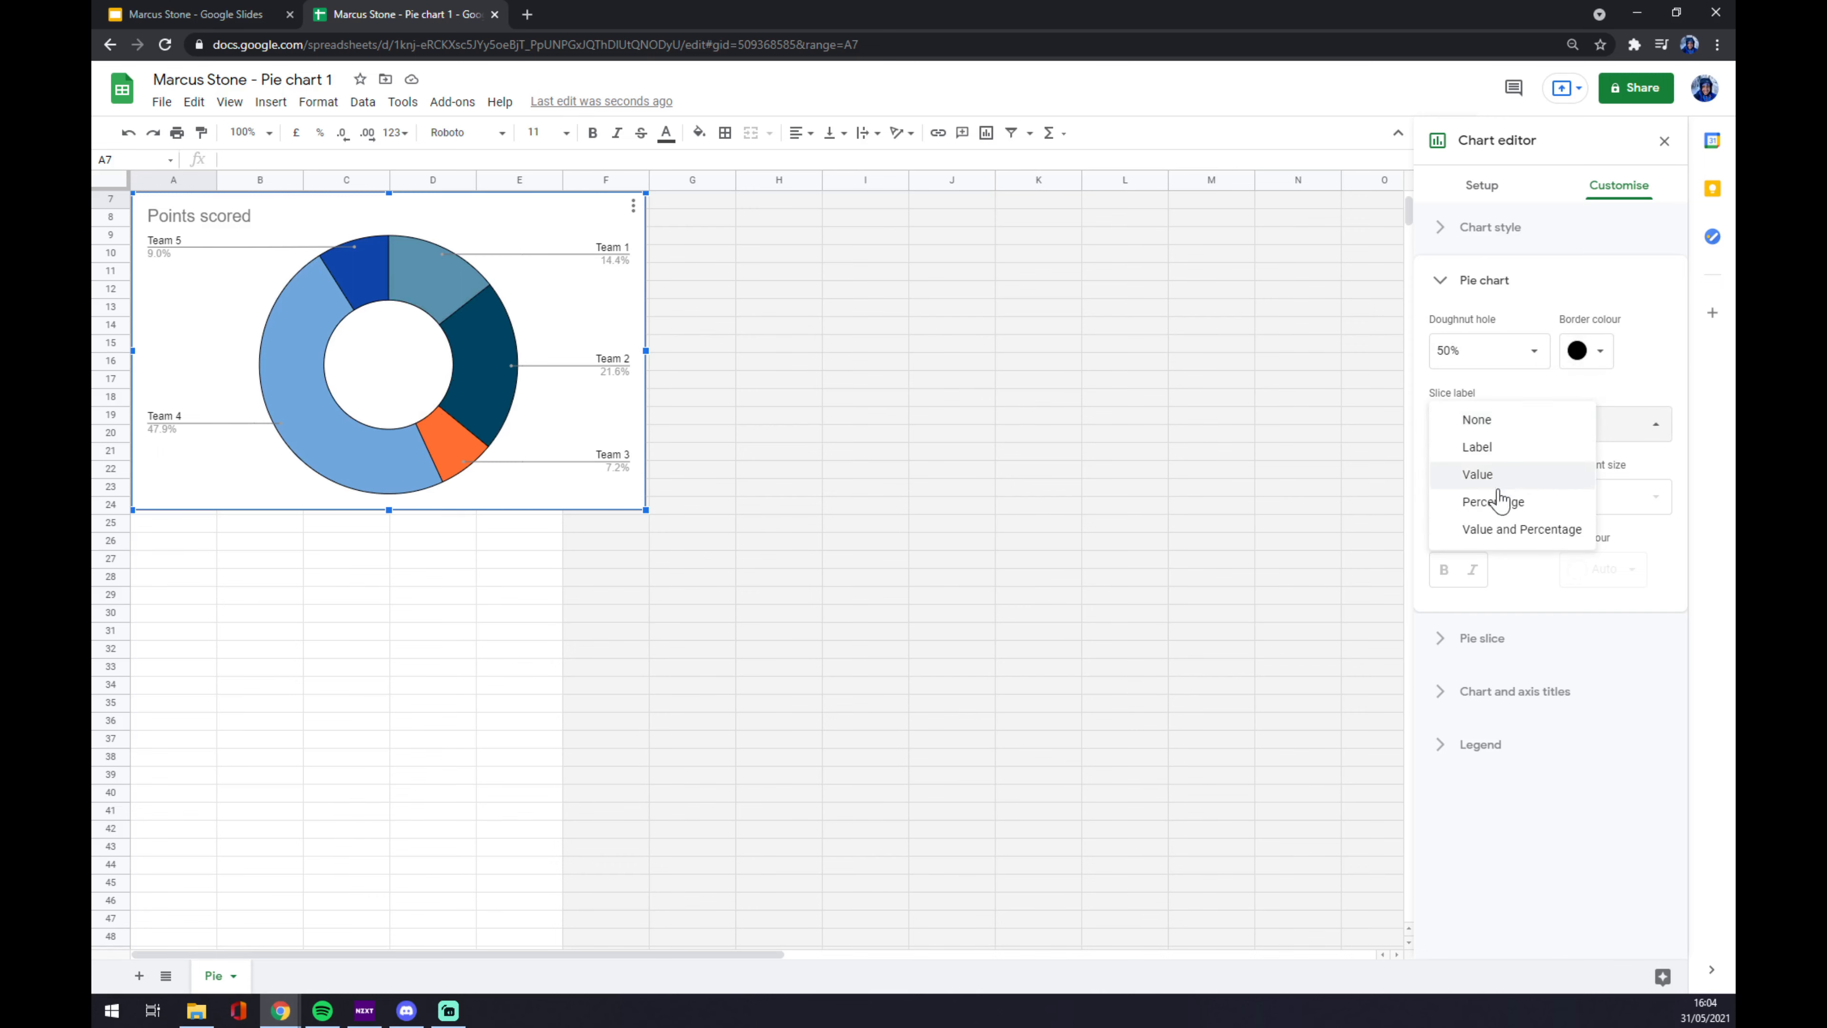
left_click(1476, 474)
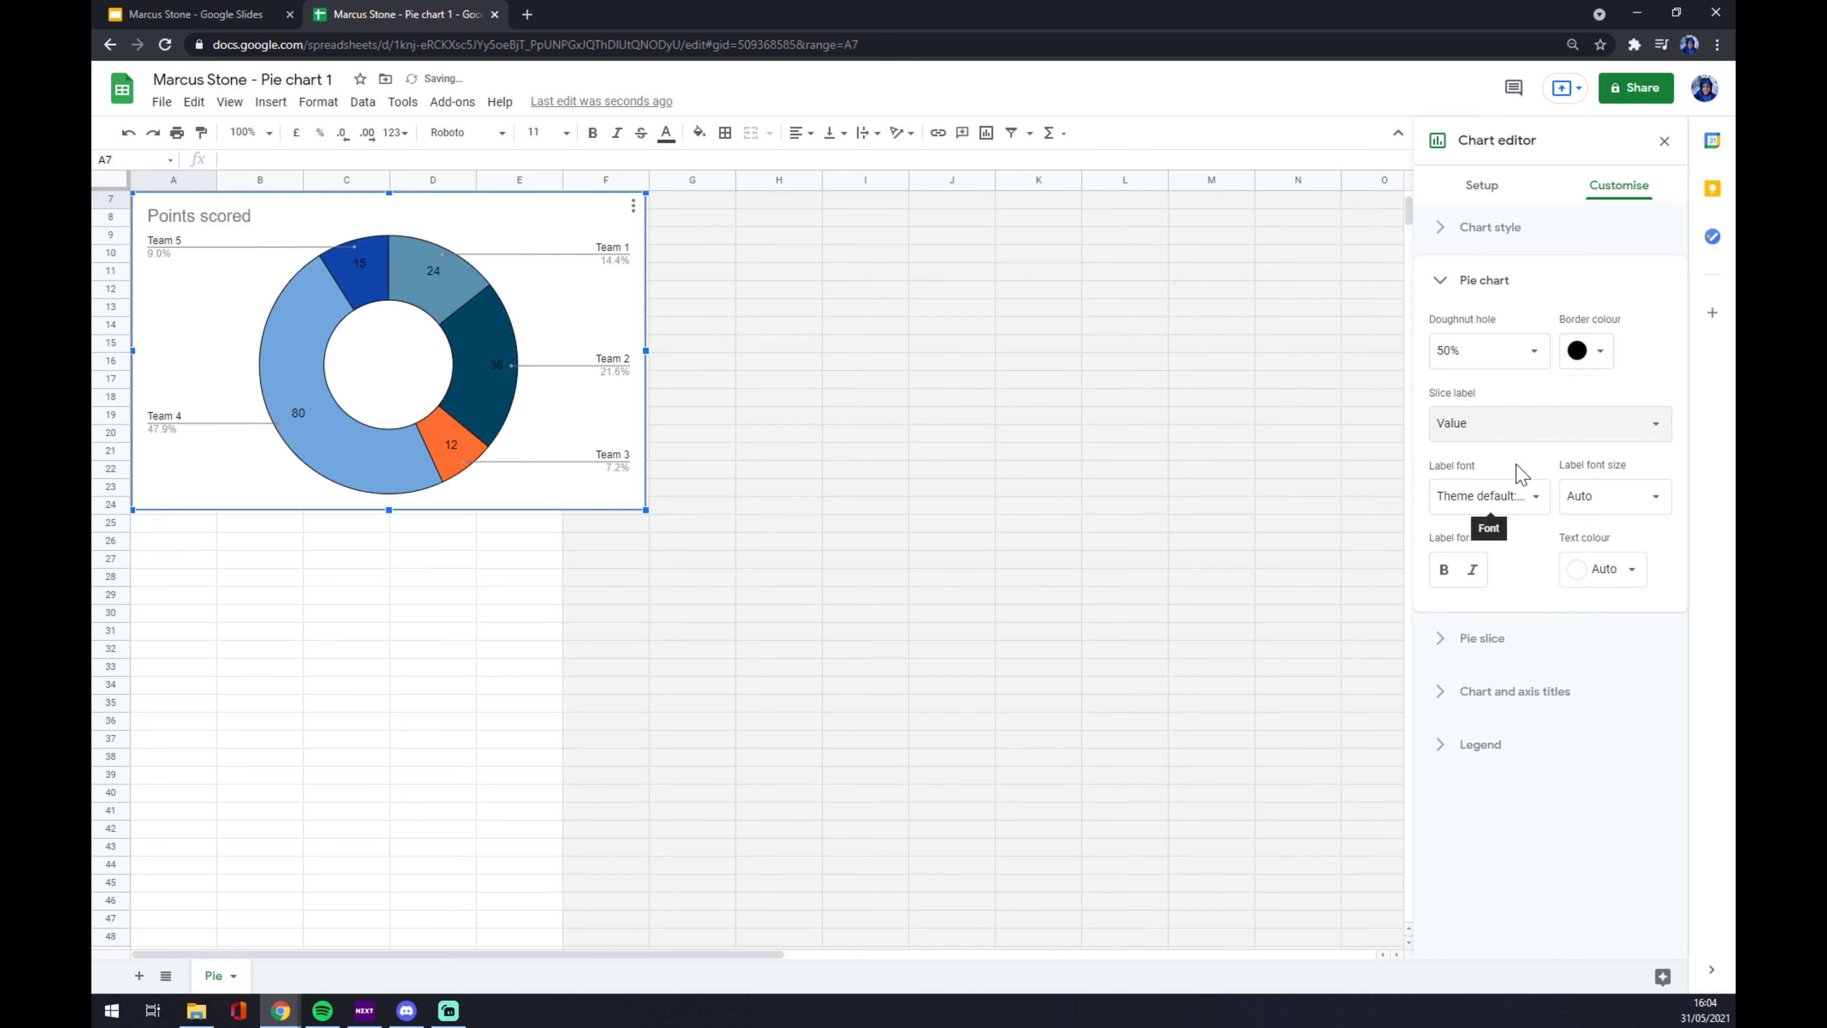
left_click(1549, 422)
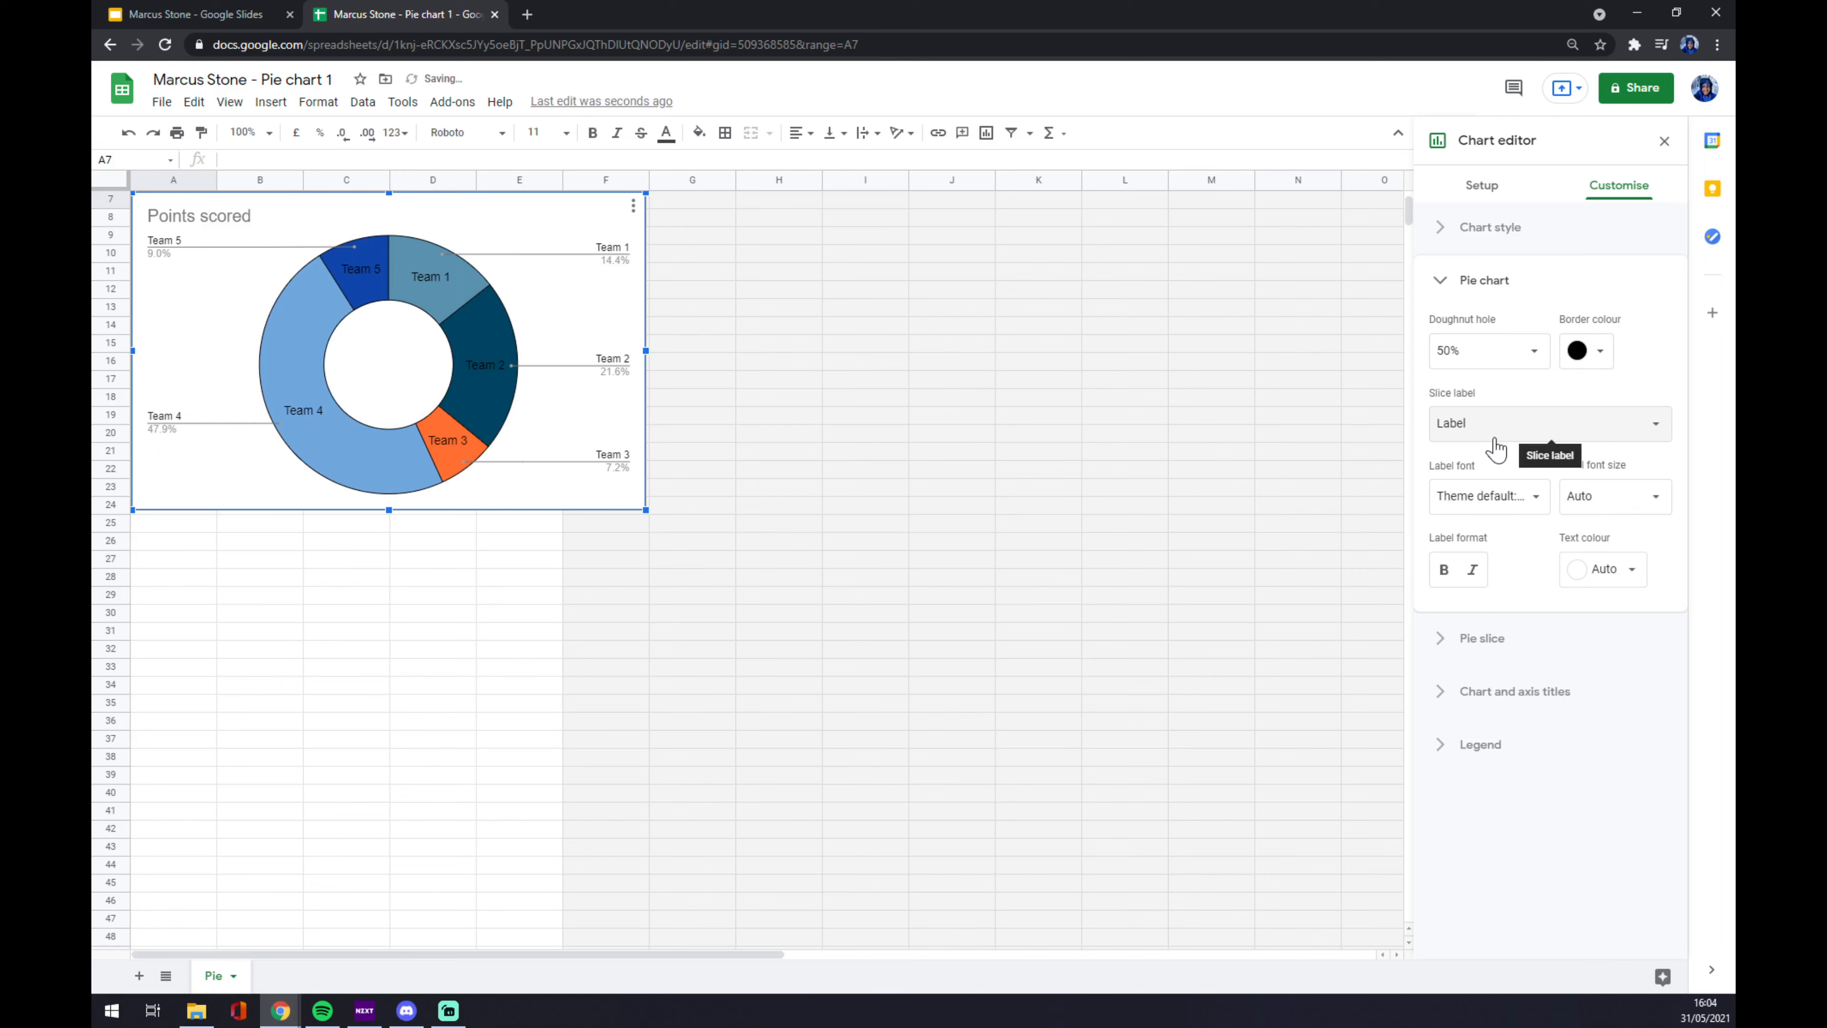
left_click(1550, 423)
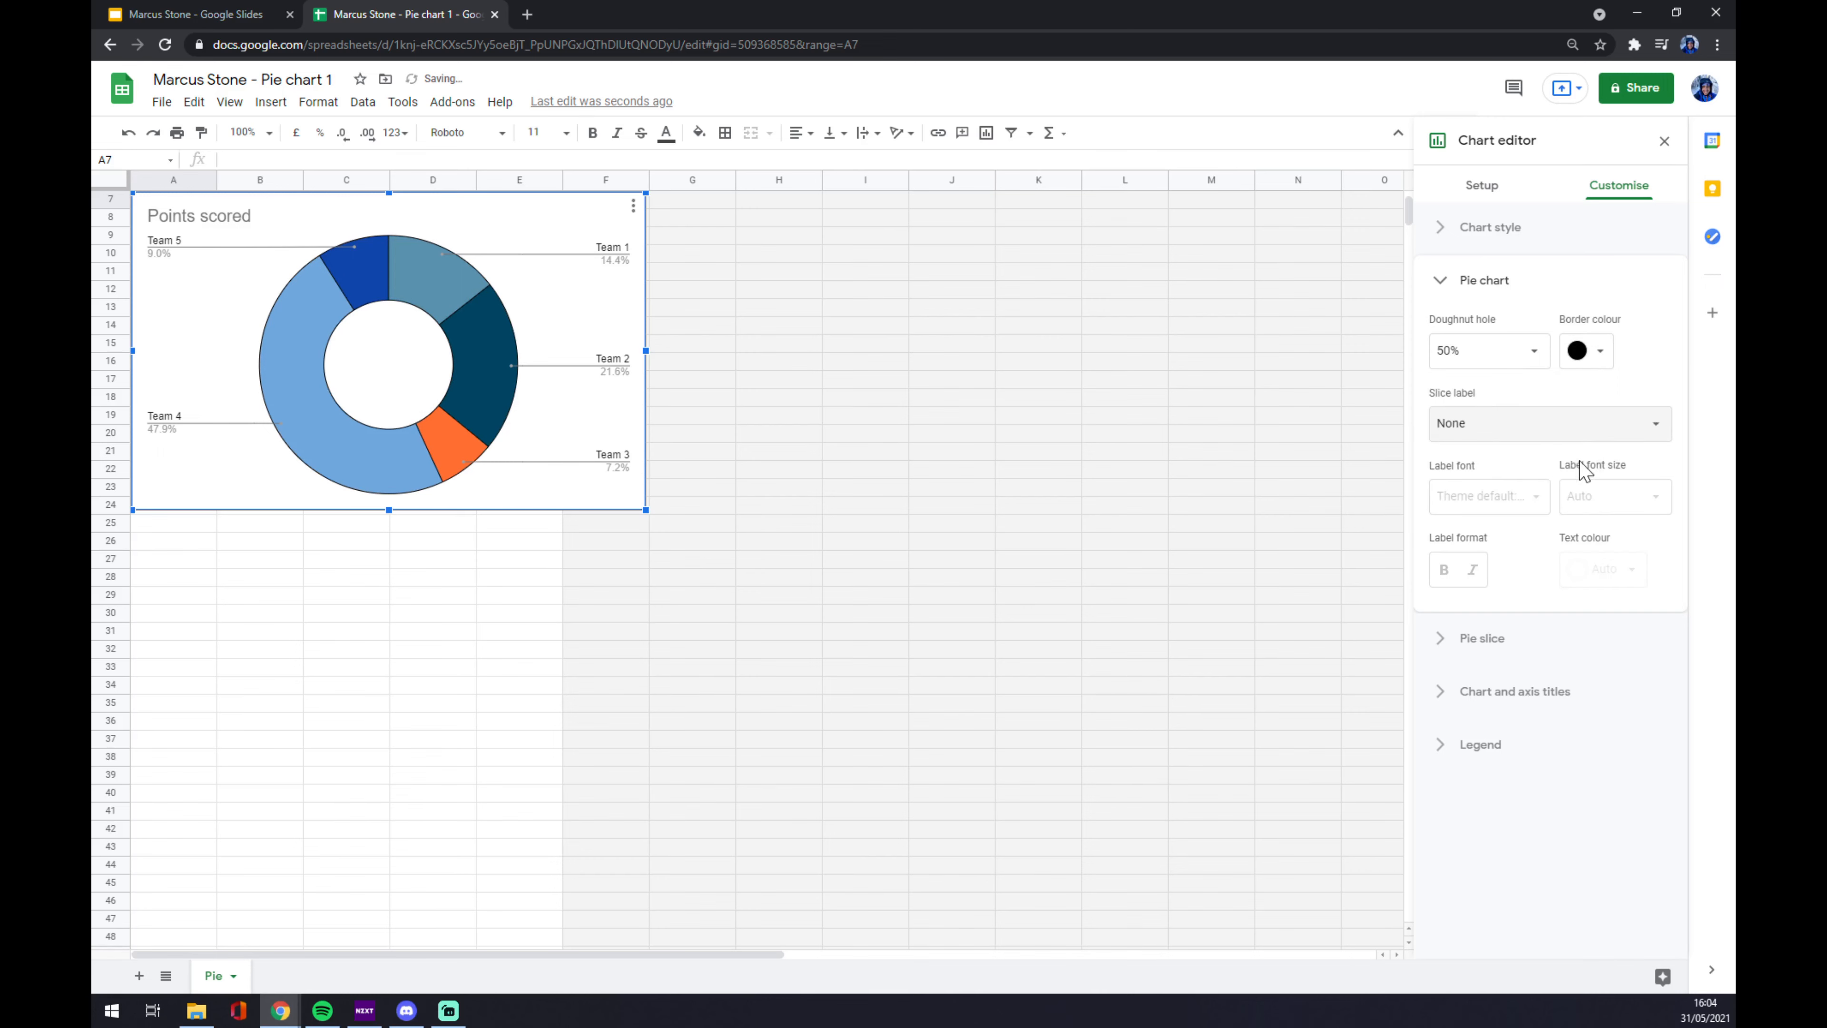
mouse_move(1246, 488)
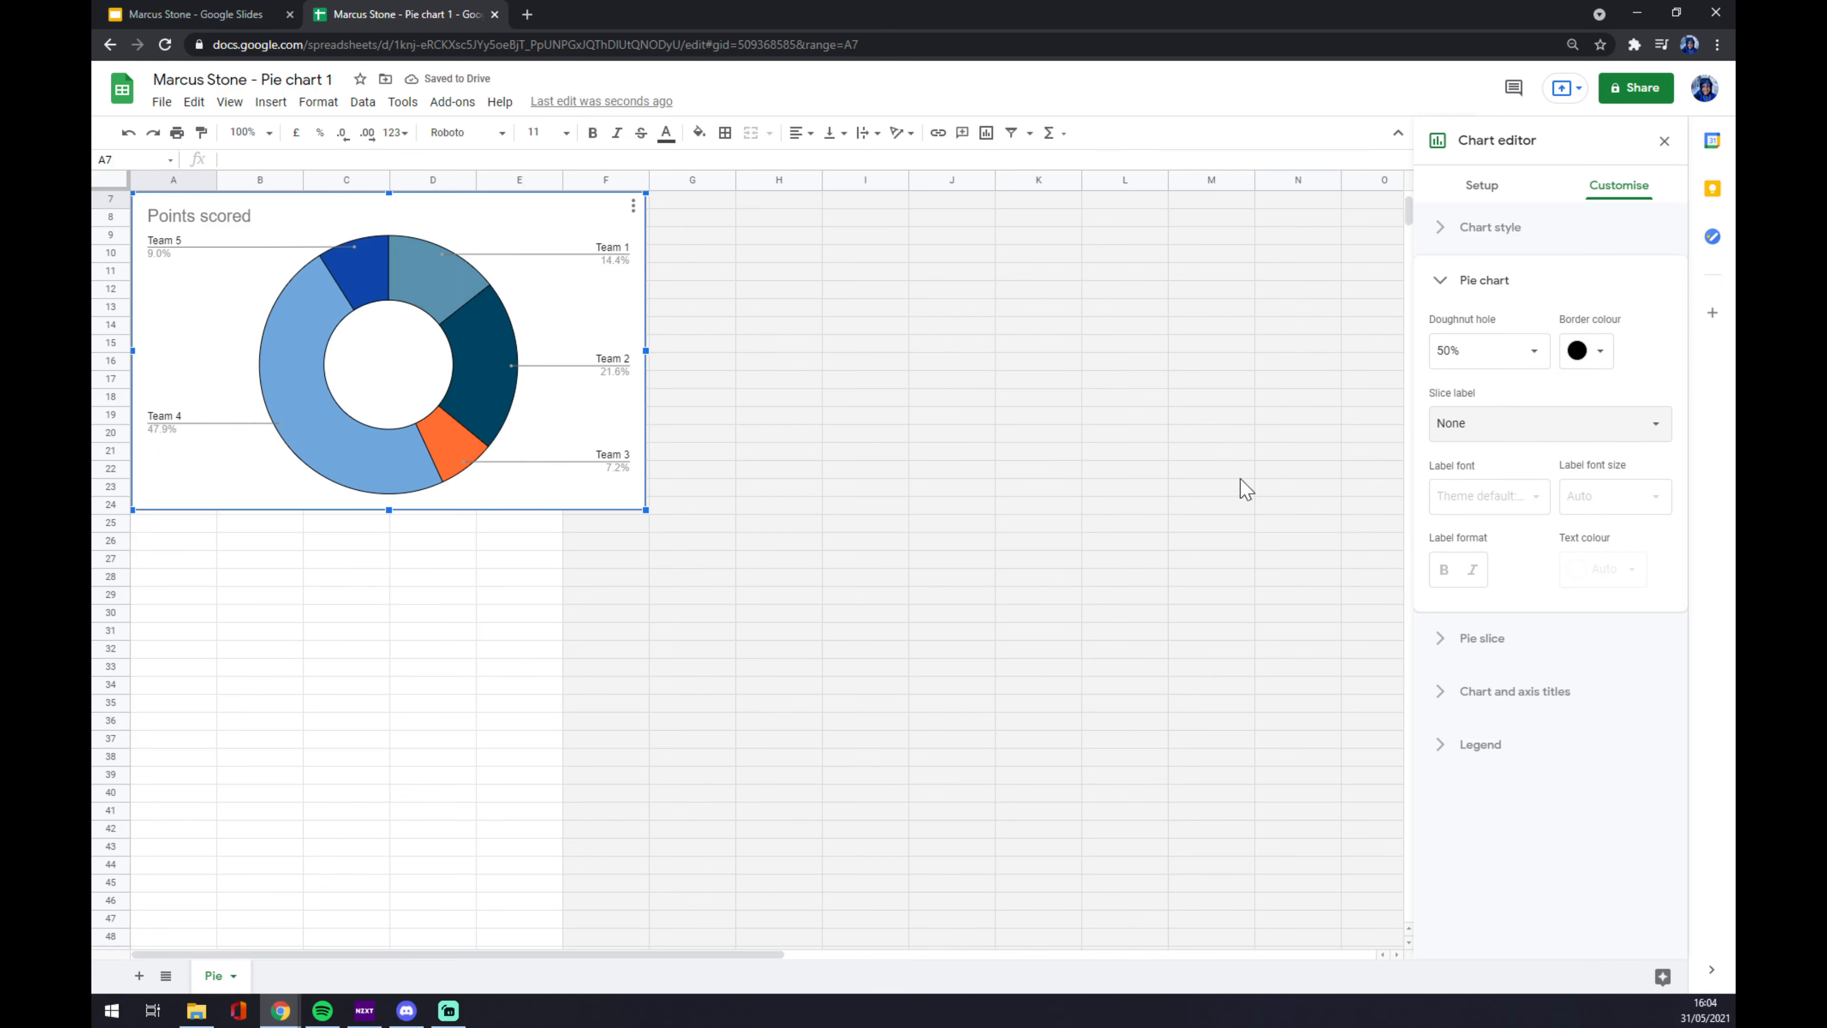